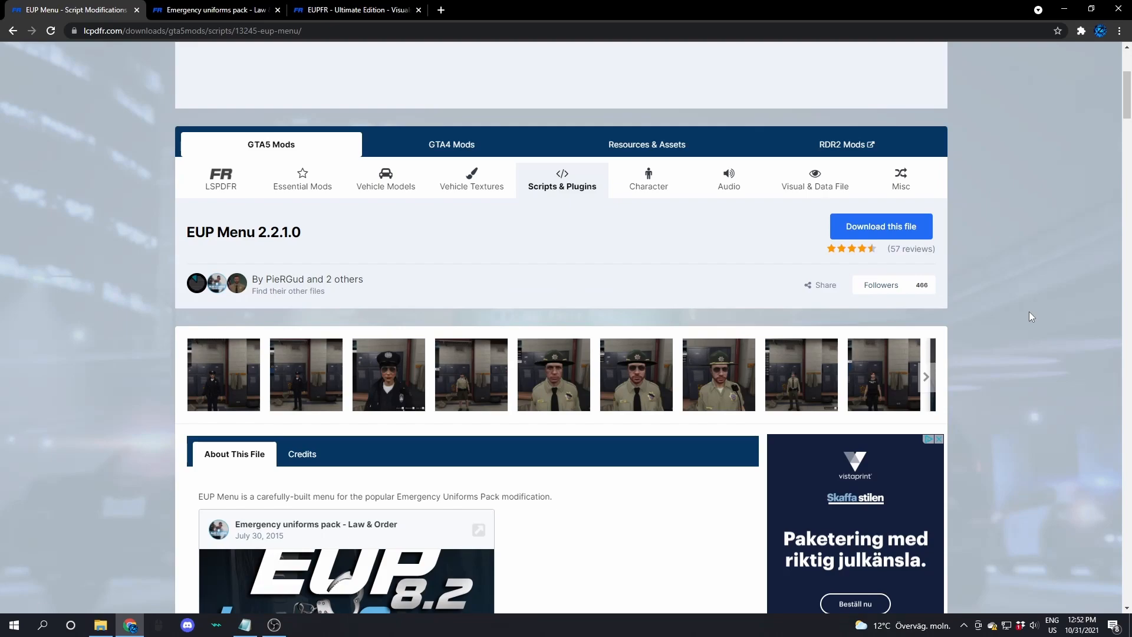
pyautogui.moveTo(85, 85)
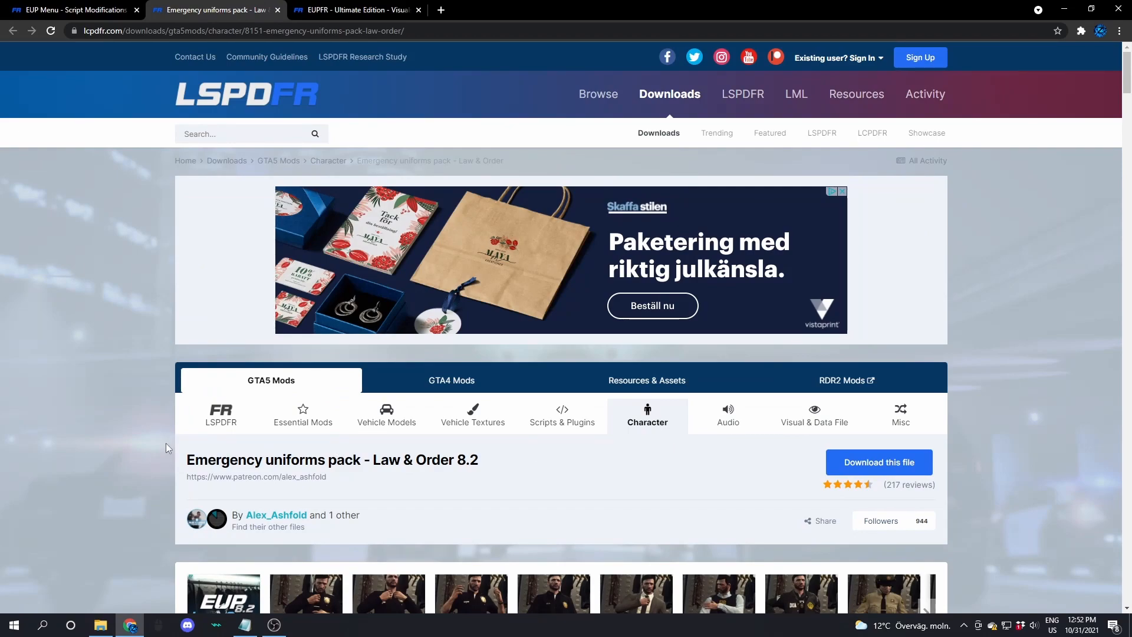
pyautogui.moveTo(303, 422)
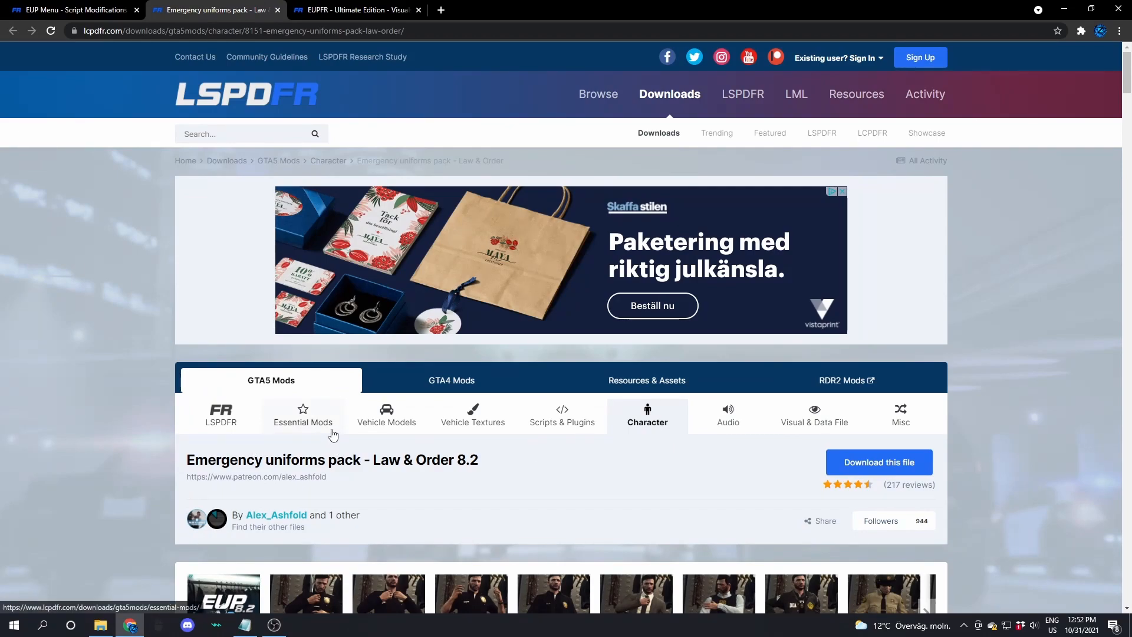
# Scroll down the Emergency Uniforms Pack – Law & Order 8.2 download page
pyautogui.scroll(-3)
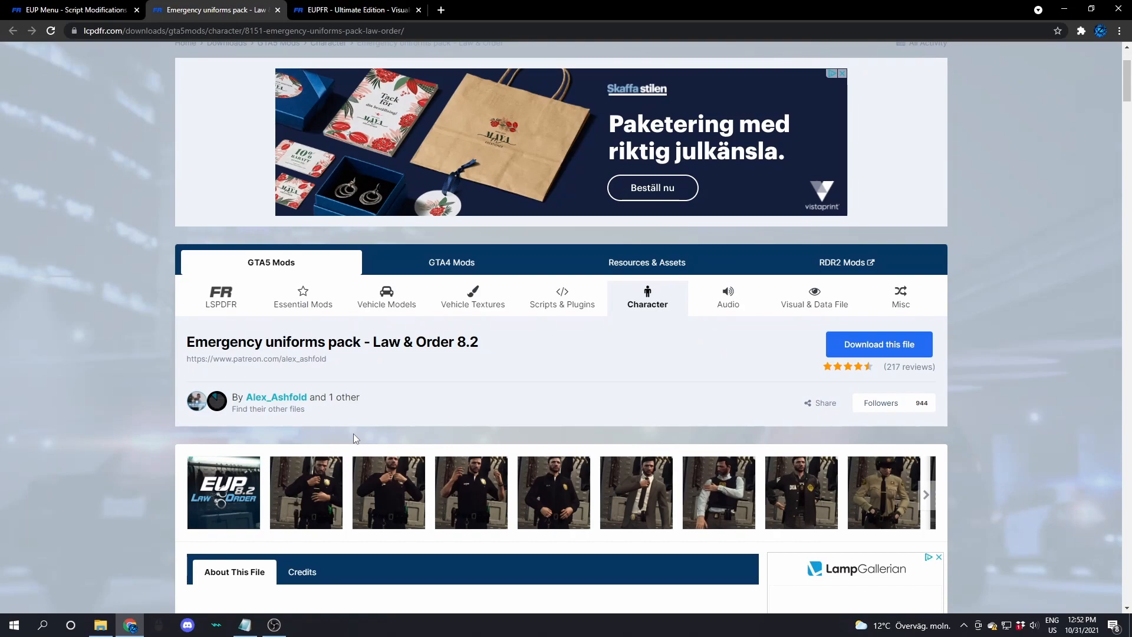
pyautogui.moveTo(490, 422)
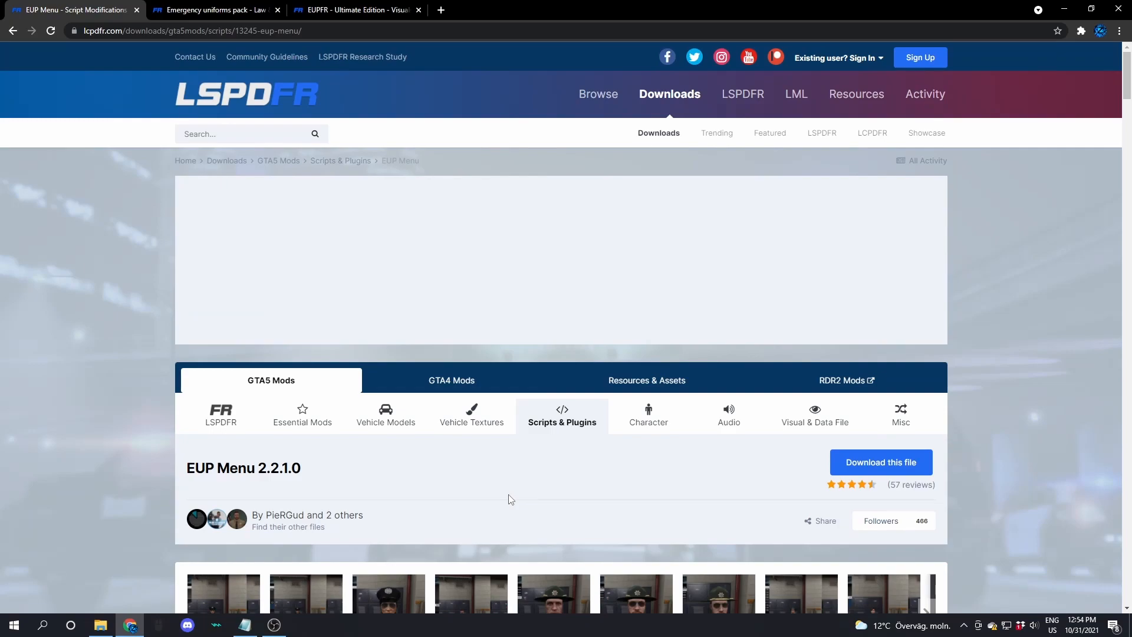
# Start the EUP Menu 2.2.1.0 download via 'Download this file' and Agree & Download
pyautogui.scroll(-3)
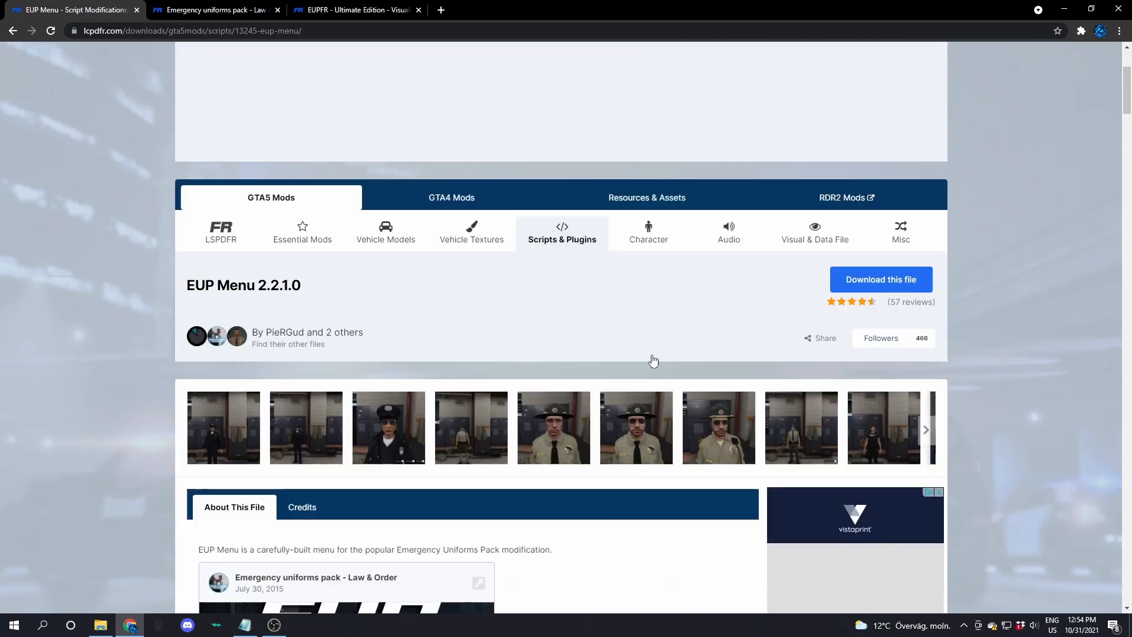
pyautogui.scroll(-3)
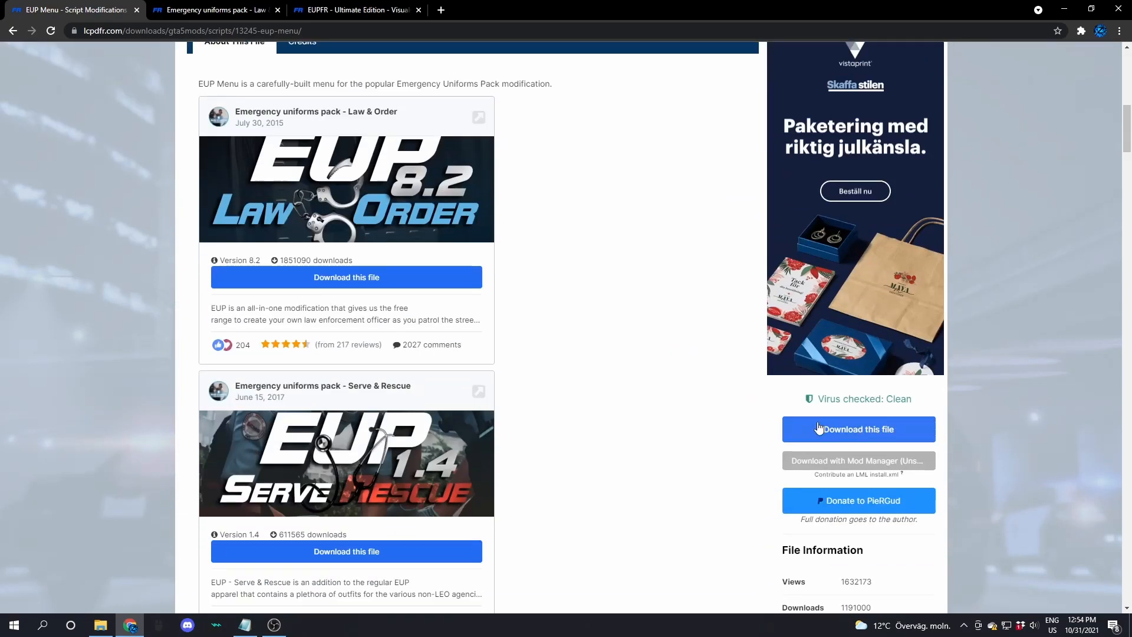
pyautogui.scroll(-3)
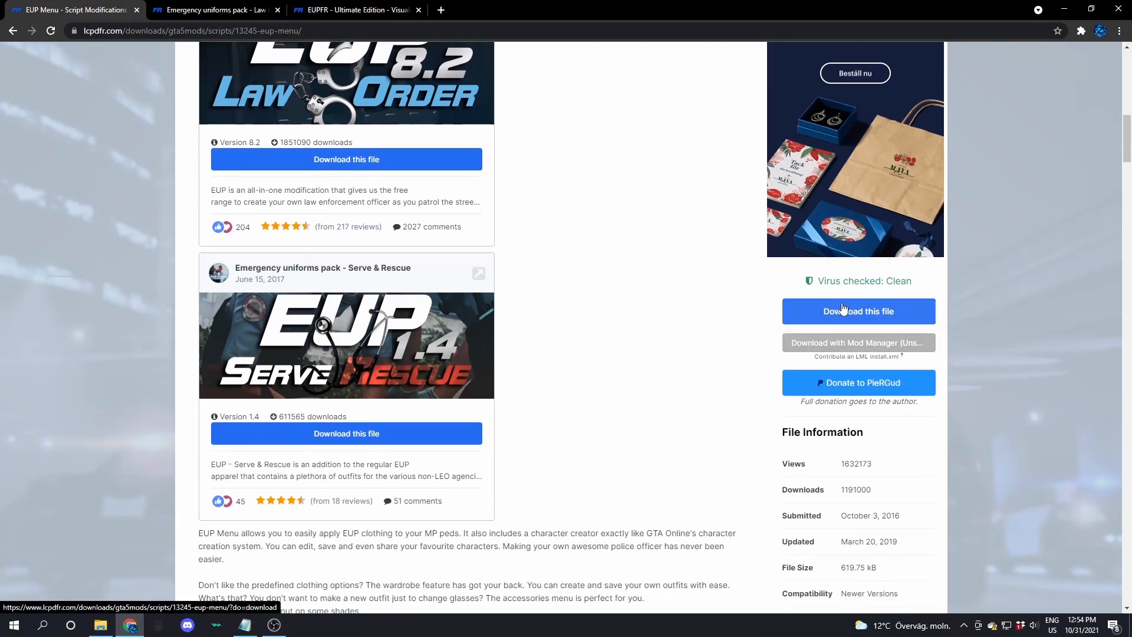
pyautogui.click(857, 311)
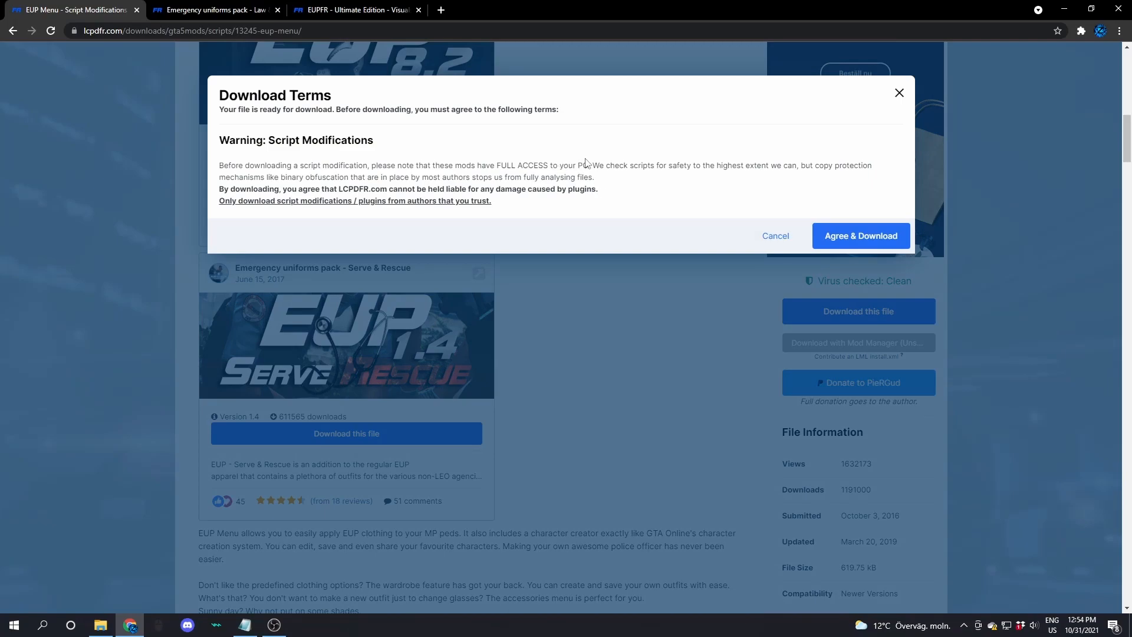
pyautogui.moveTo(860, 236)
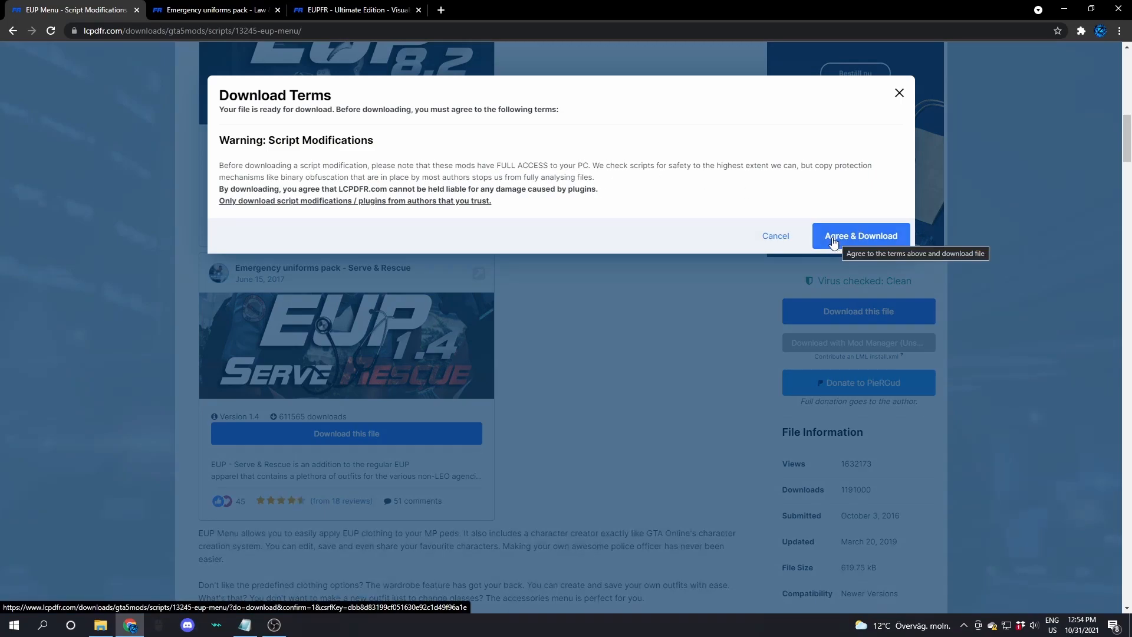
pyautogui.click(859, 236)
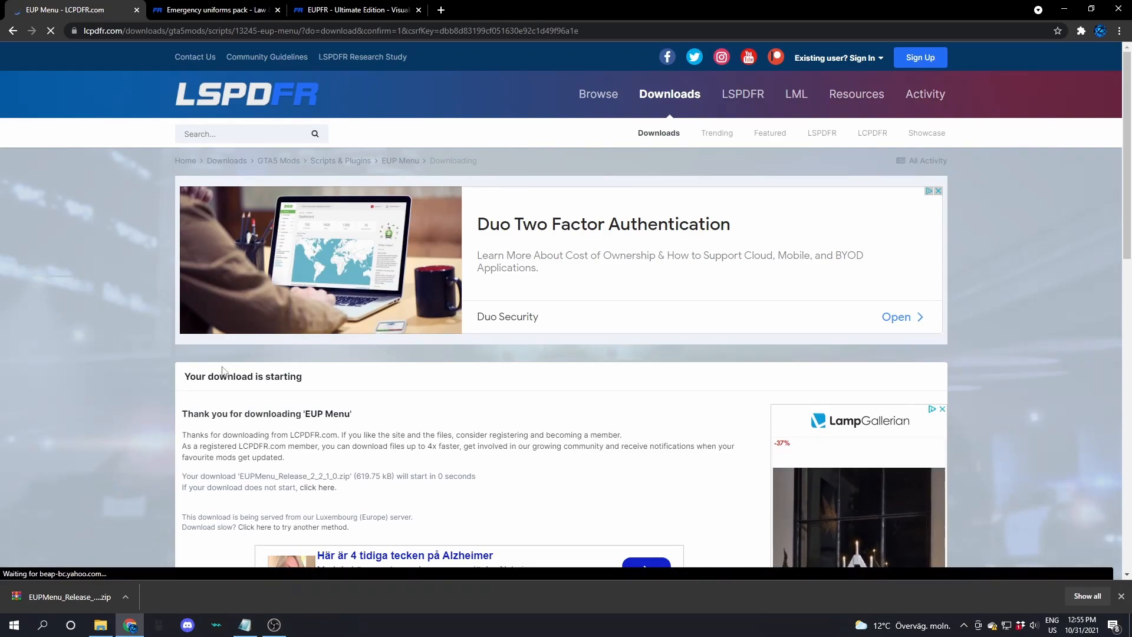
# Download the Law & Order pack as the 566105533_EUPLO8.3.oiv file from its download choices
pyautogui.click(214, 10)
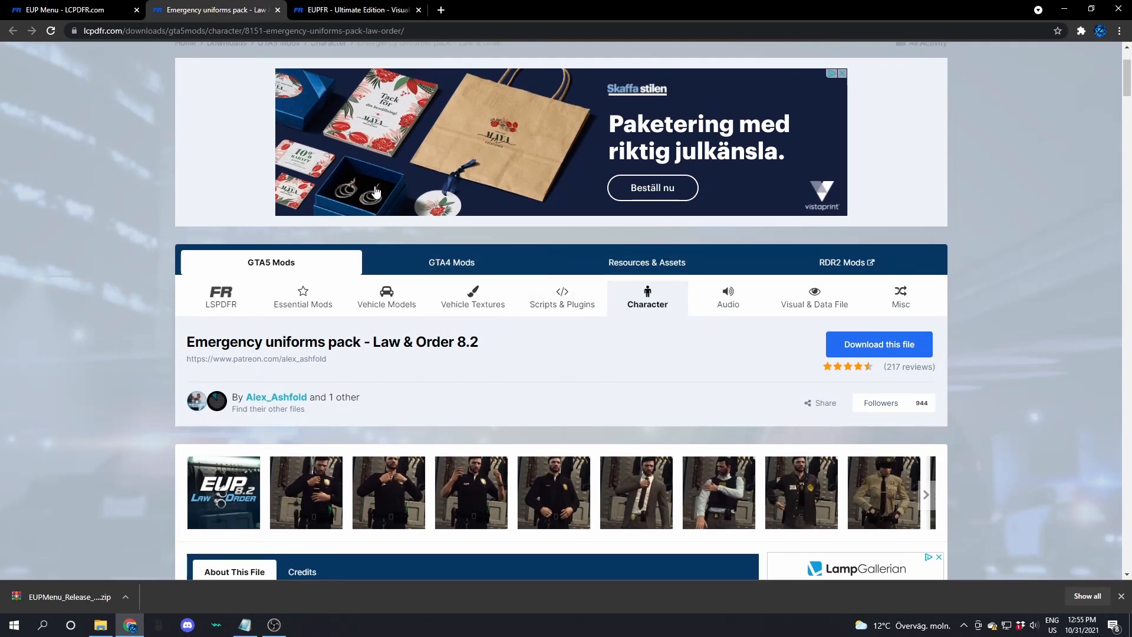
pyautogui.scroll(-3)
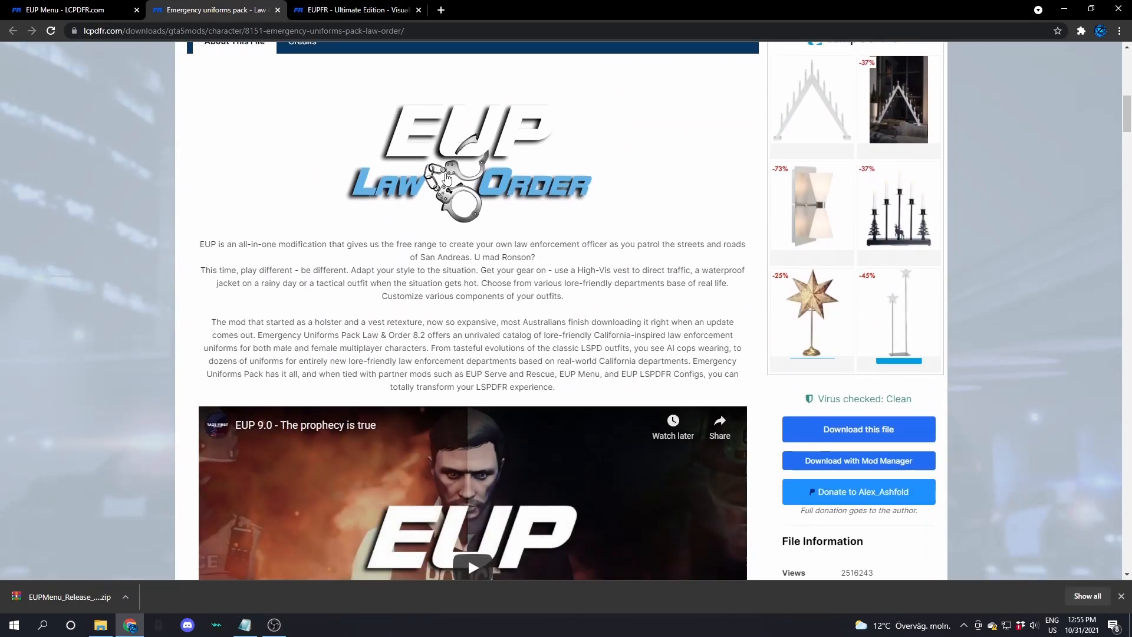
pyautogui.scroll(-3)
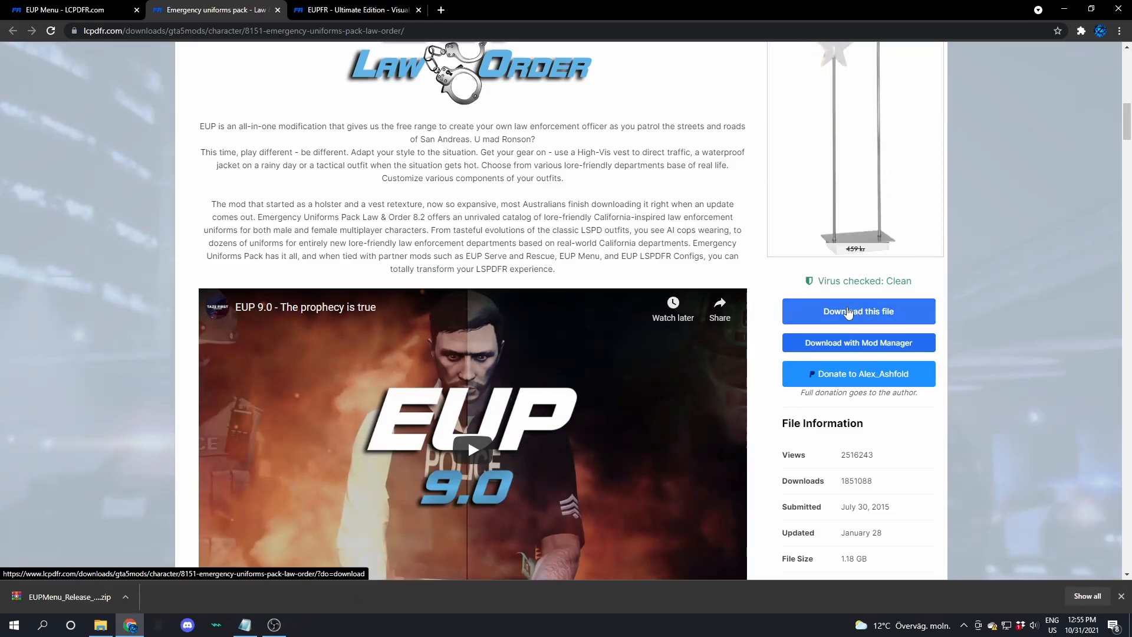
pyautogui.click(857, 311)
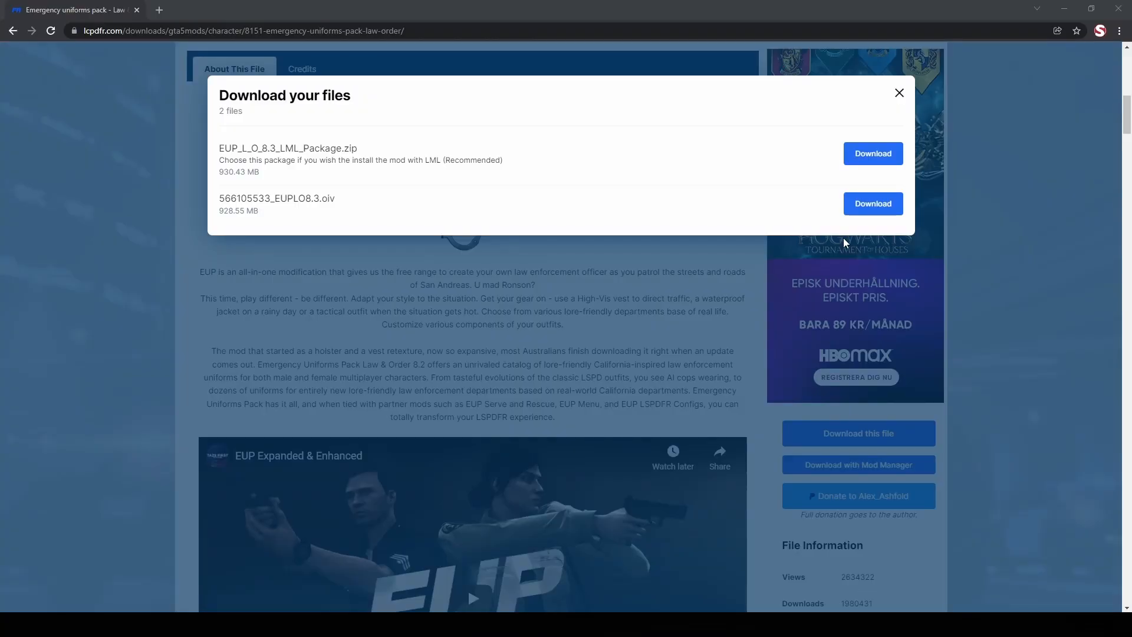
pyautogui.moveTo(271, 204)
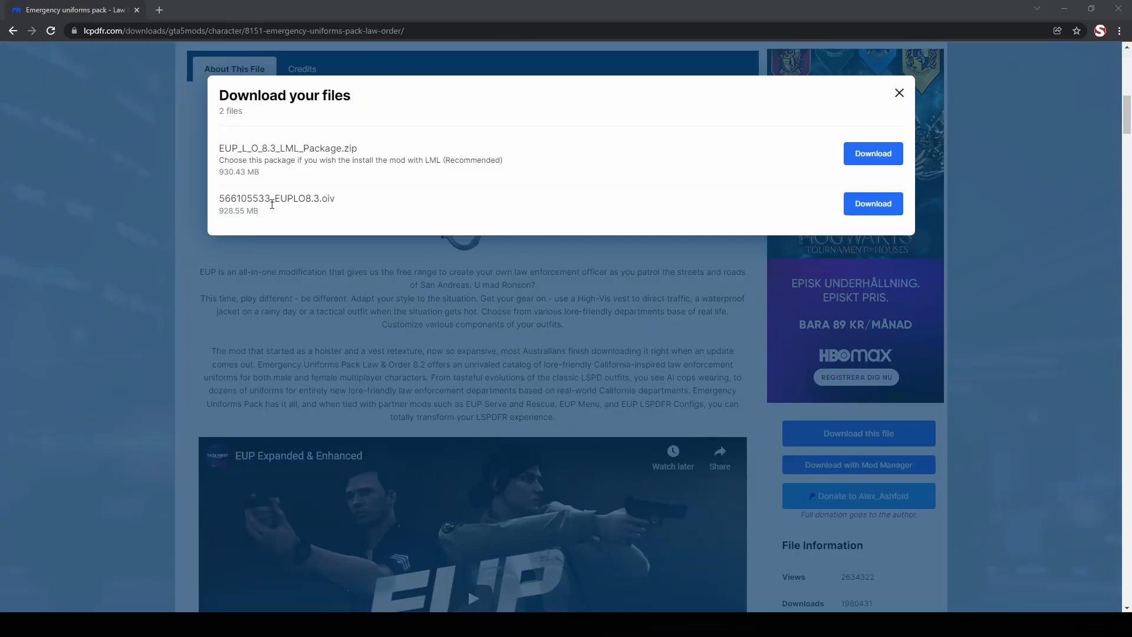
pyautogui.doubleClick(278, 198)
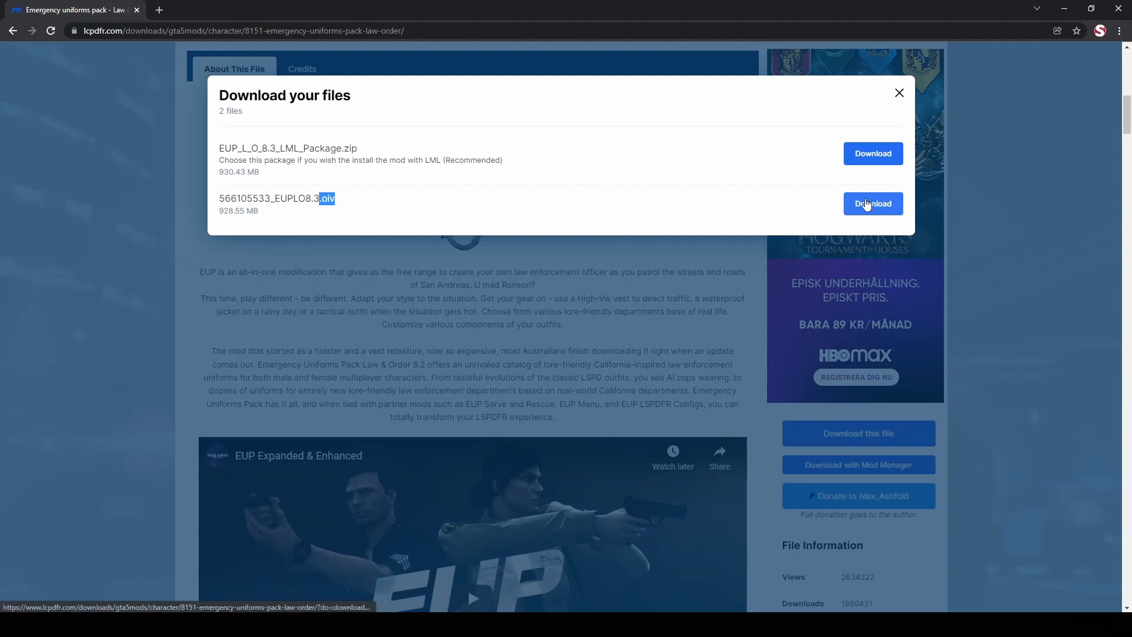
pyautogui.click(871, 203)
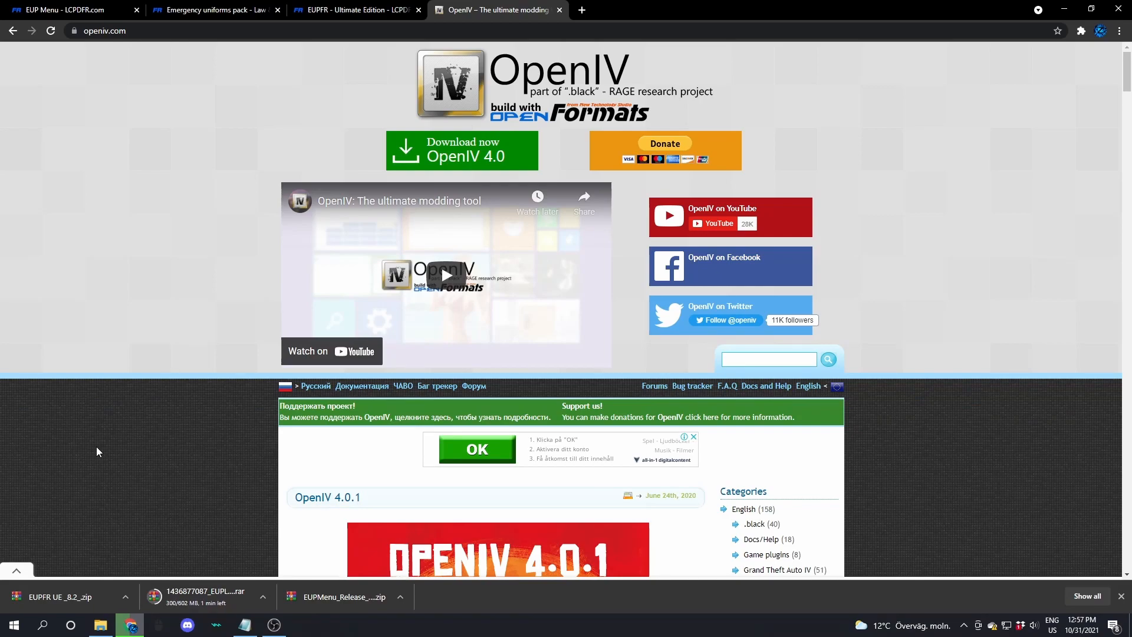
pyautogui.moveTo(248, 45)
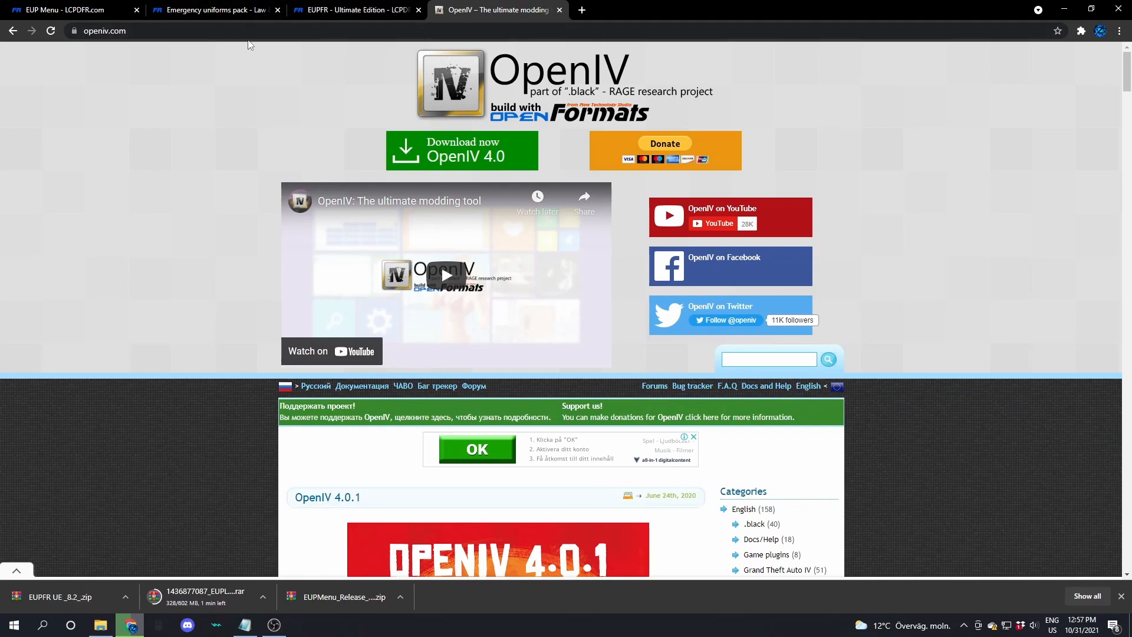
pyautogui.moveTo(422, 229)
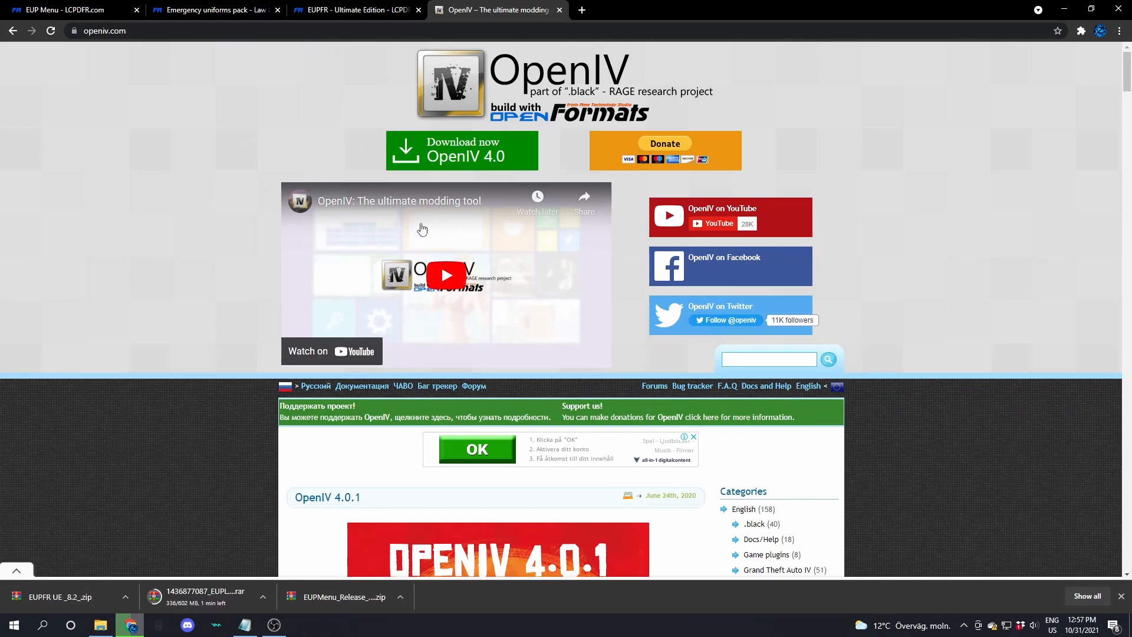
pyautogui.moveTo(327, 114)
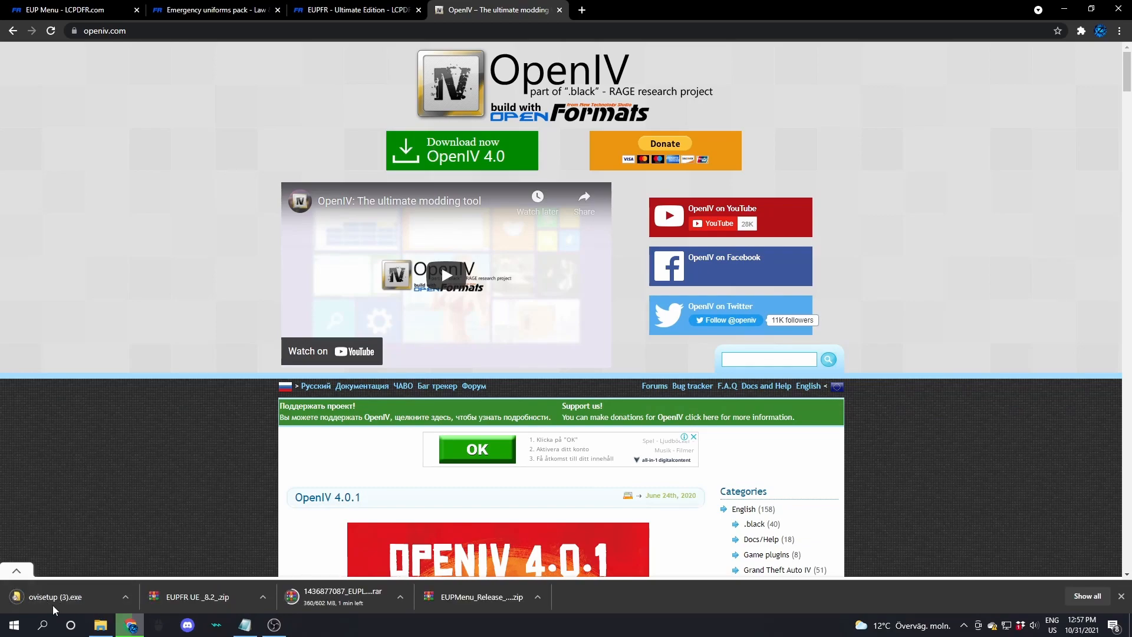
# Show the finished ovisetup.exe download in the Downloads folder
pyautogui.click(354, 9)
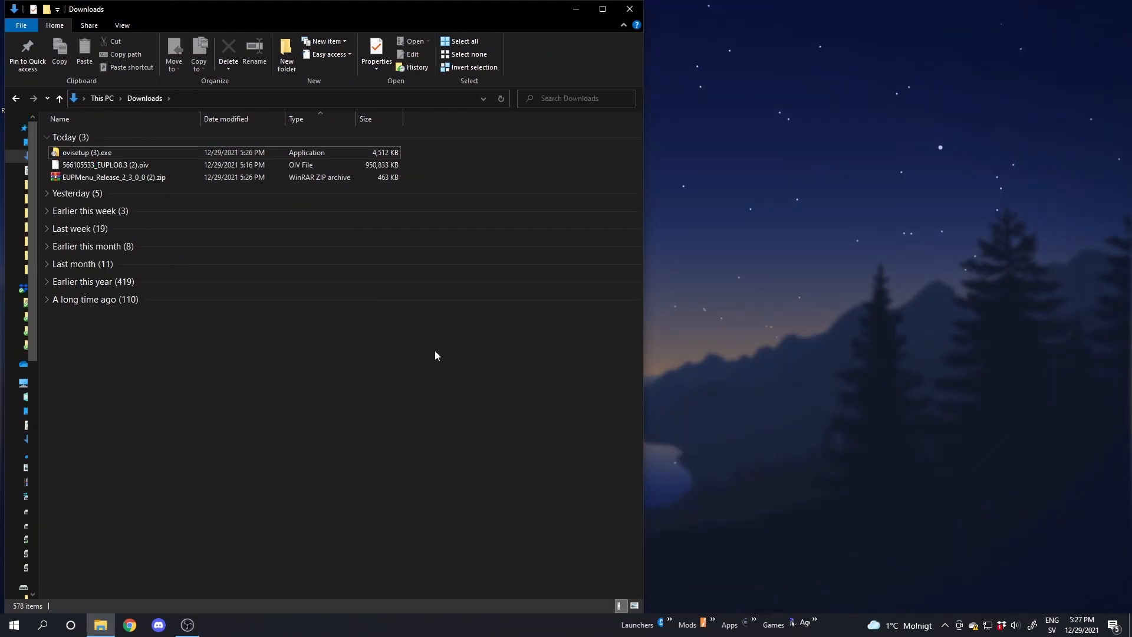
pyautogui.moveTo(126, 157)
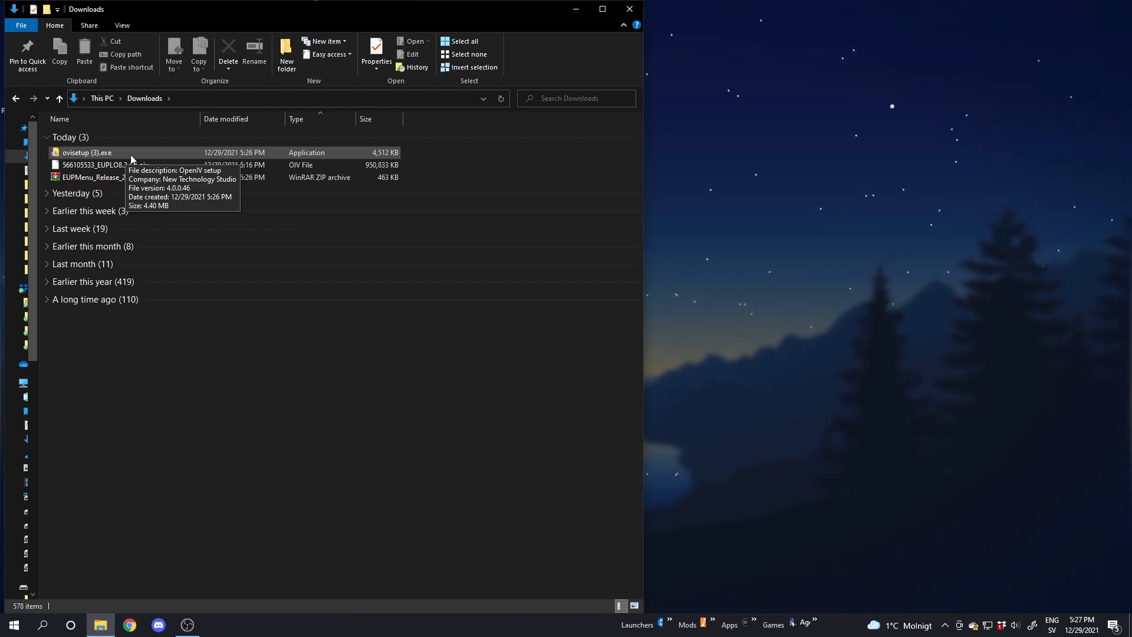
# Select ovisetup.exe, the EUPLO8.3 .oiv and the EUPMenu zip and drag them onto the desktop
pyautogui.click(86, 152)
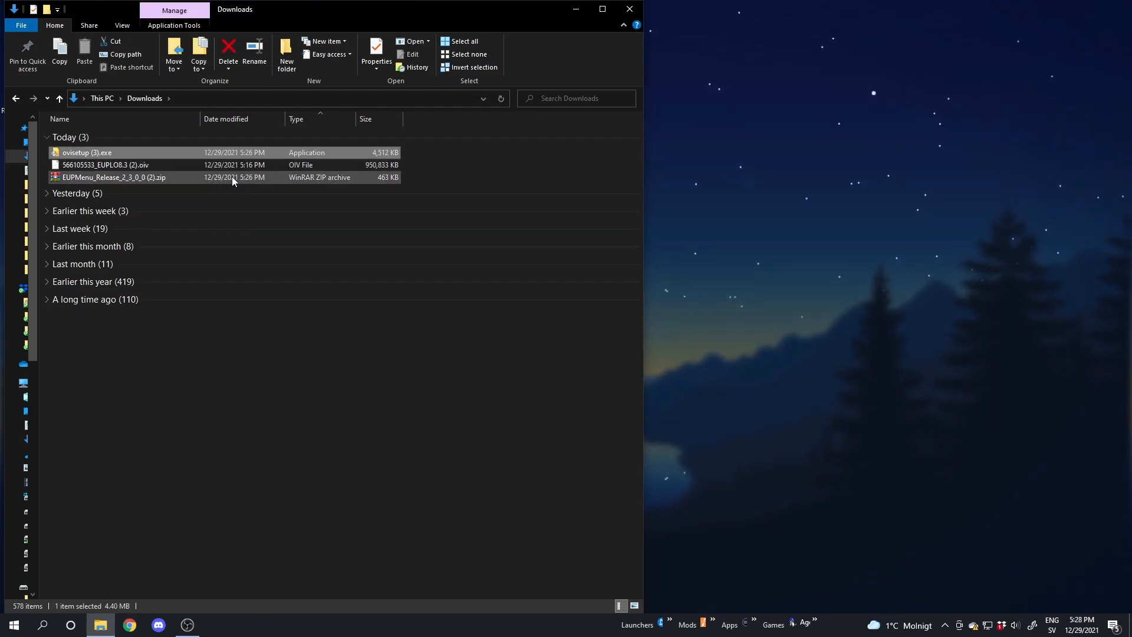
pyautogui.click(86, 152)
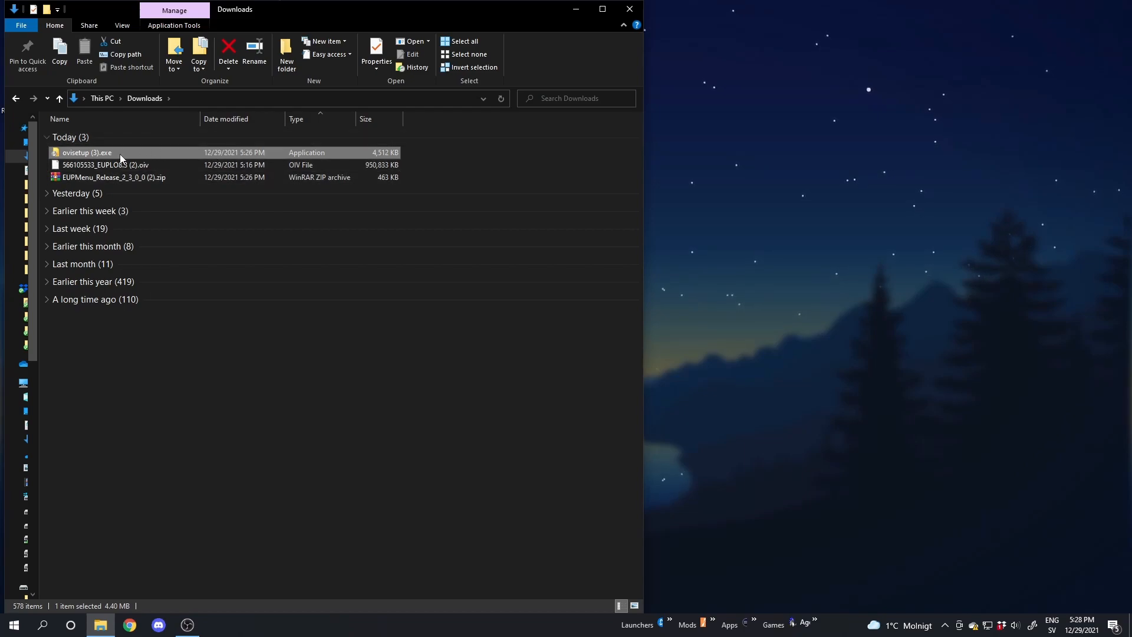
pyautogui.moveTo(105, 165)
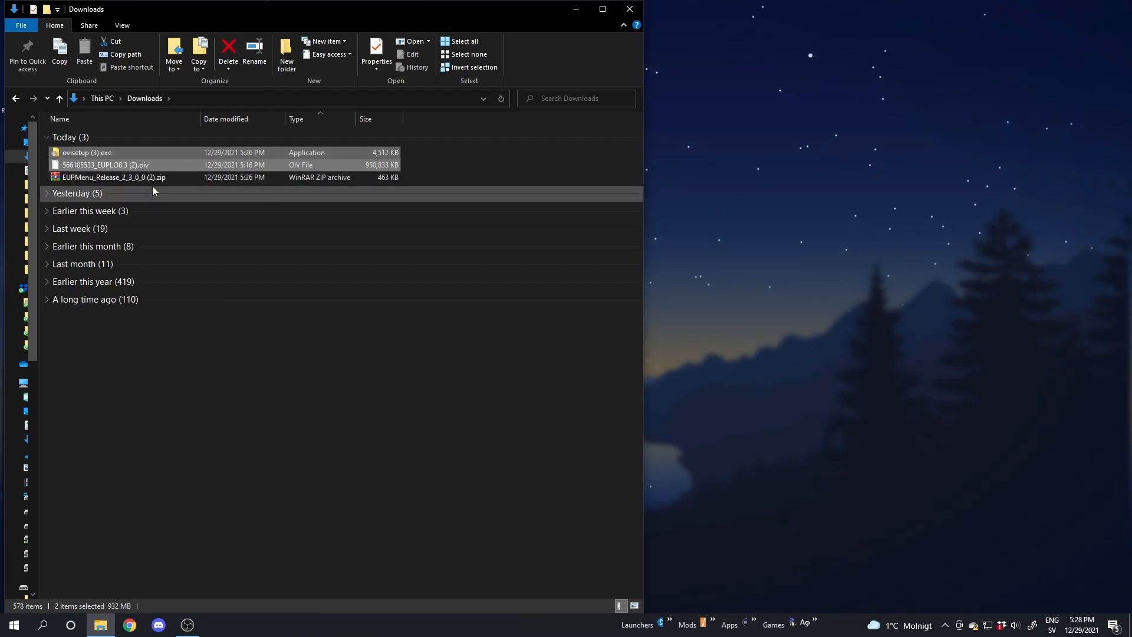
pyautogui.moveTo(186, 178)
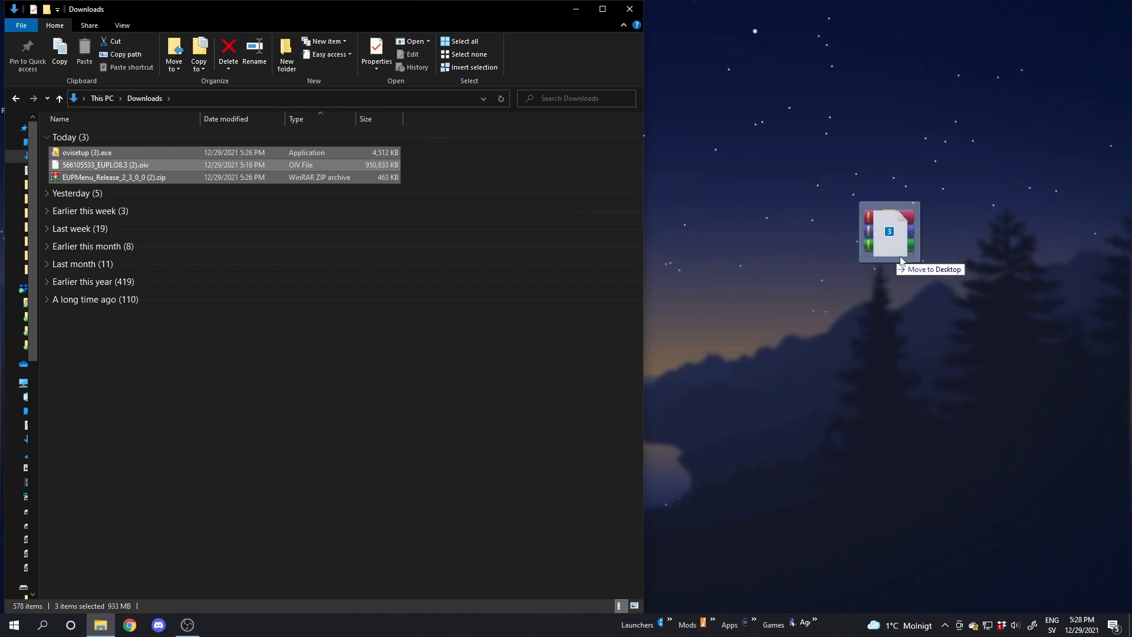
pyautogui.moveTo(887, 231); pyautogui.dragTo(935, 209)
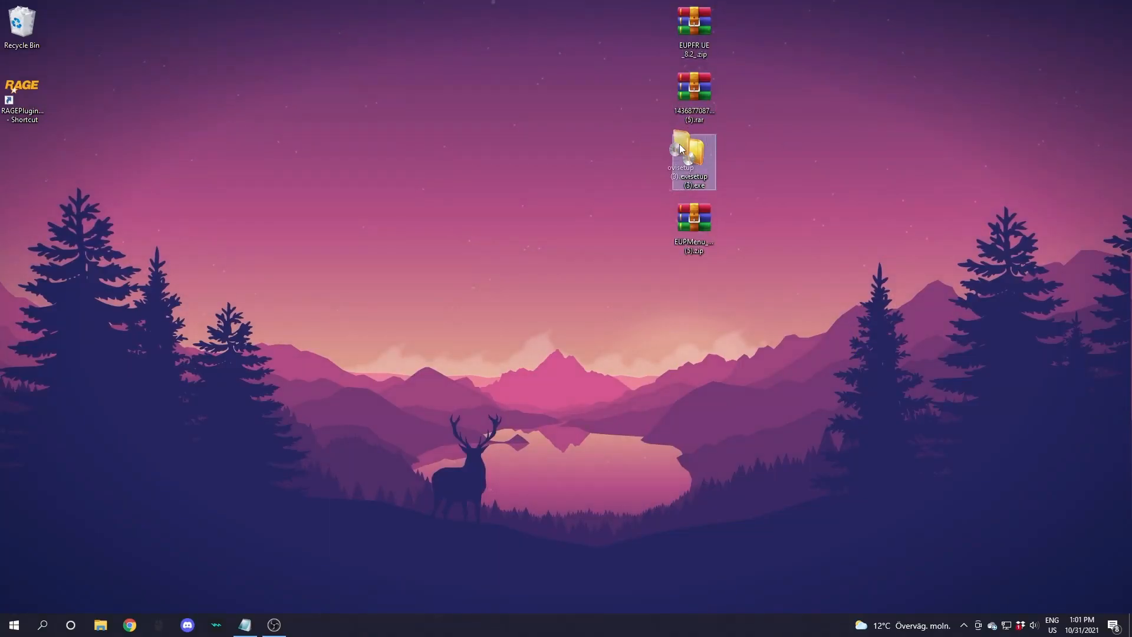
# Place the ovisetup icon near the desktop top and launch the OpenIV installer
pyautogui.moveTo(694, 159); pyautogui.dragTo(469, 98)
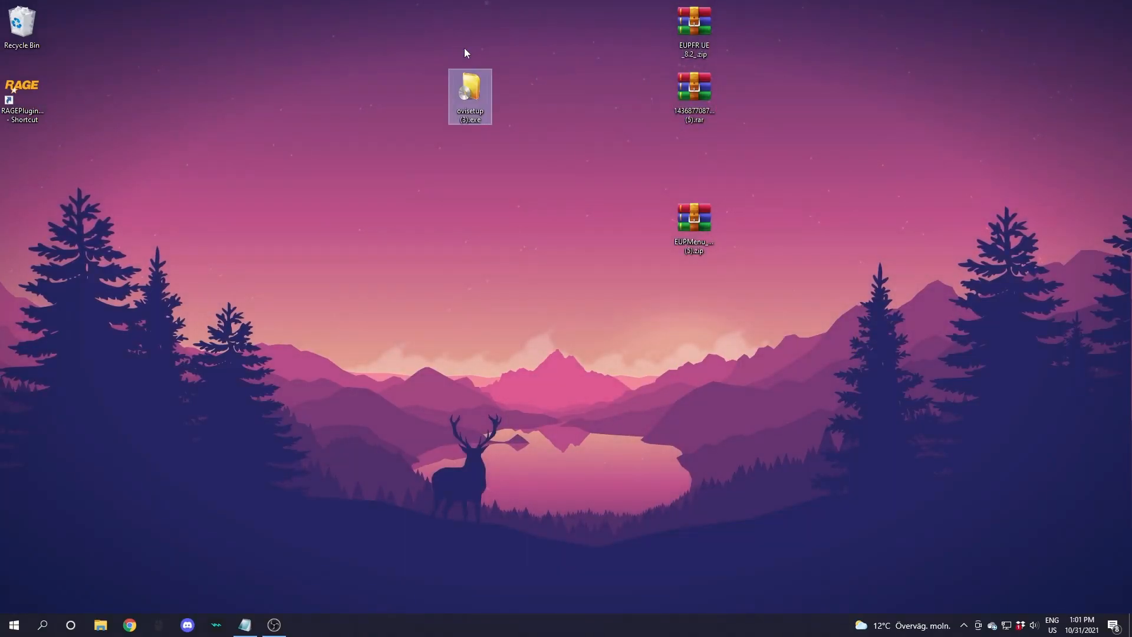
pyautogui.moveTo(469, 98); pyautogui.dragTo(514, 31)
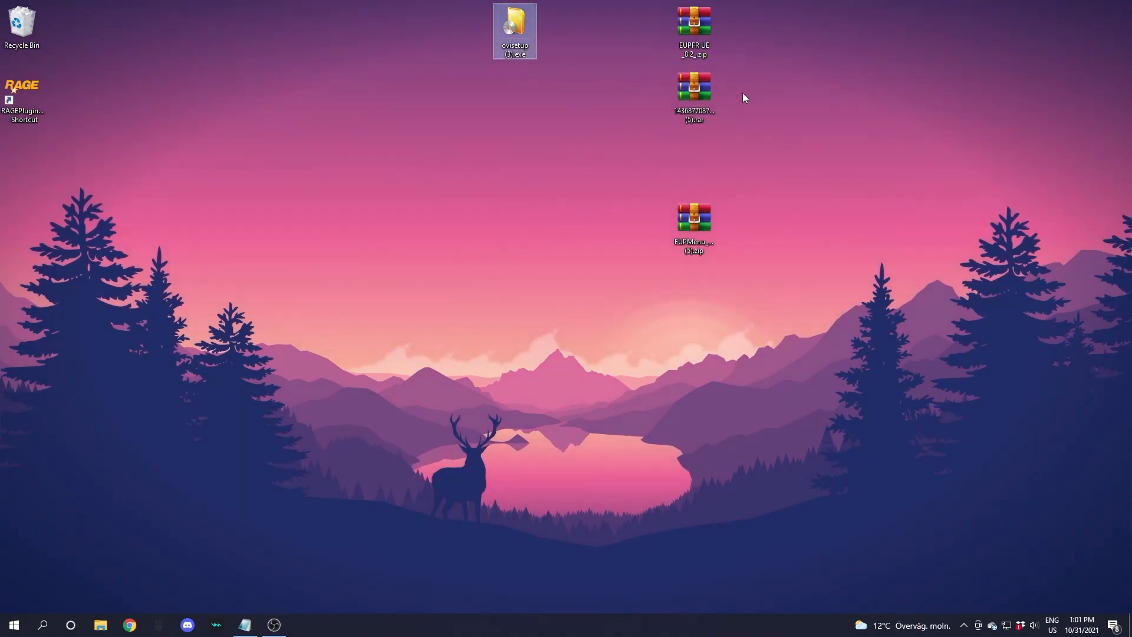
pyautogui.moveTo(514, 28)
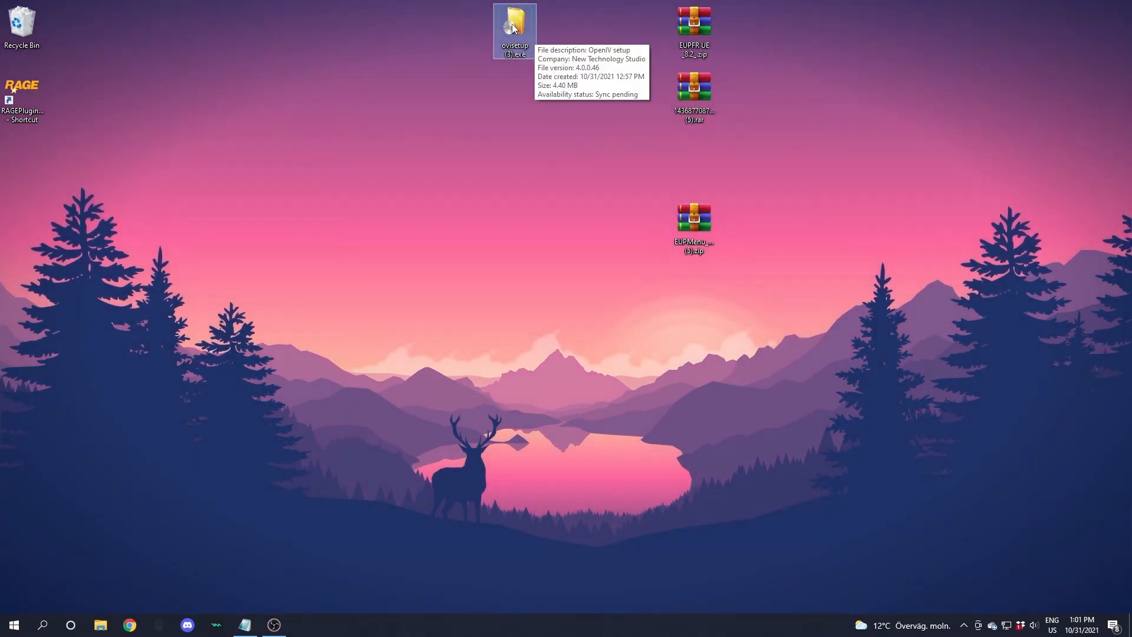
pyautogui.doubleClick(514, 30)
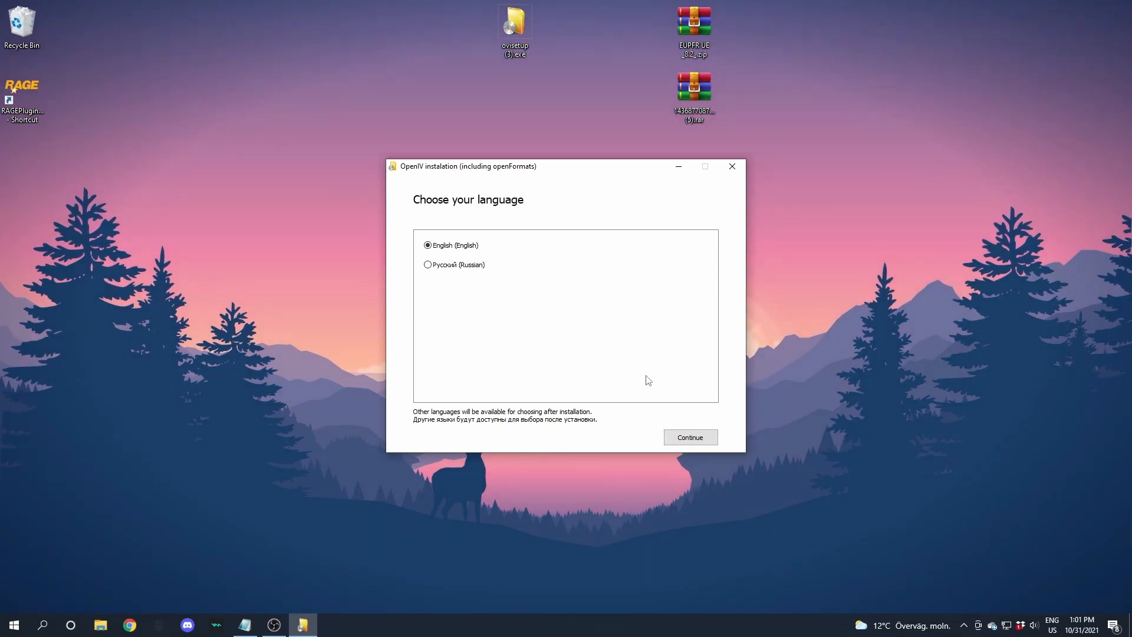
# Accept the OpenIV license agreement and continue past the EULA page
pyautogui.click(688, 436)
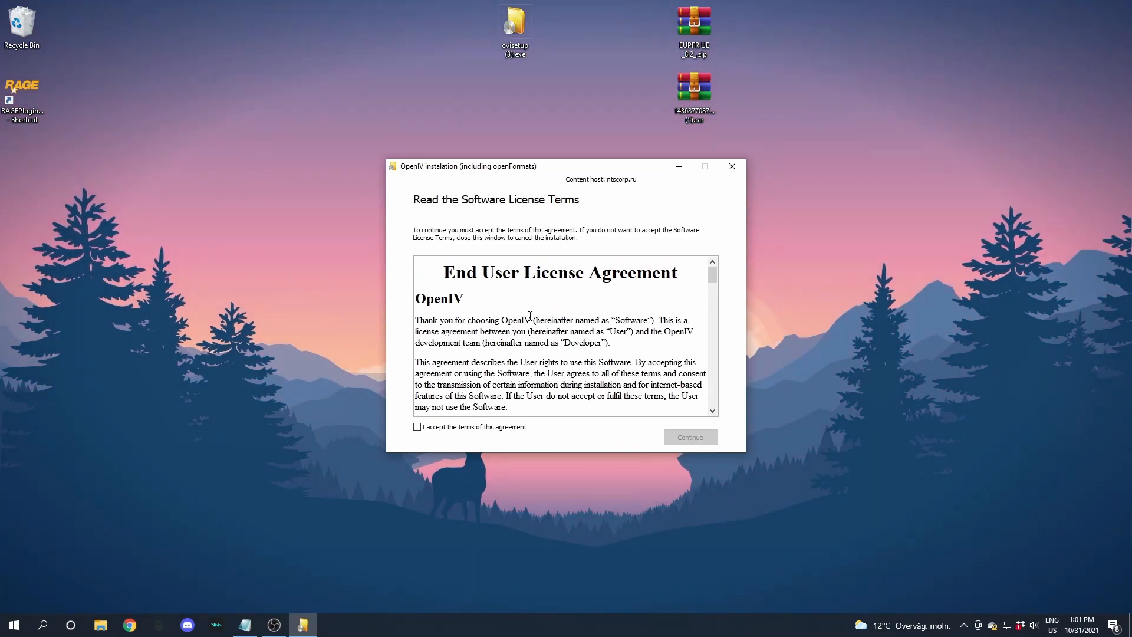
pyautogui.scroll(-3)
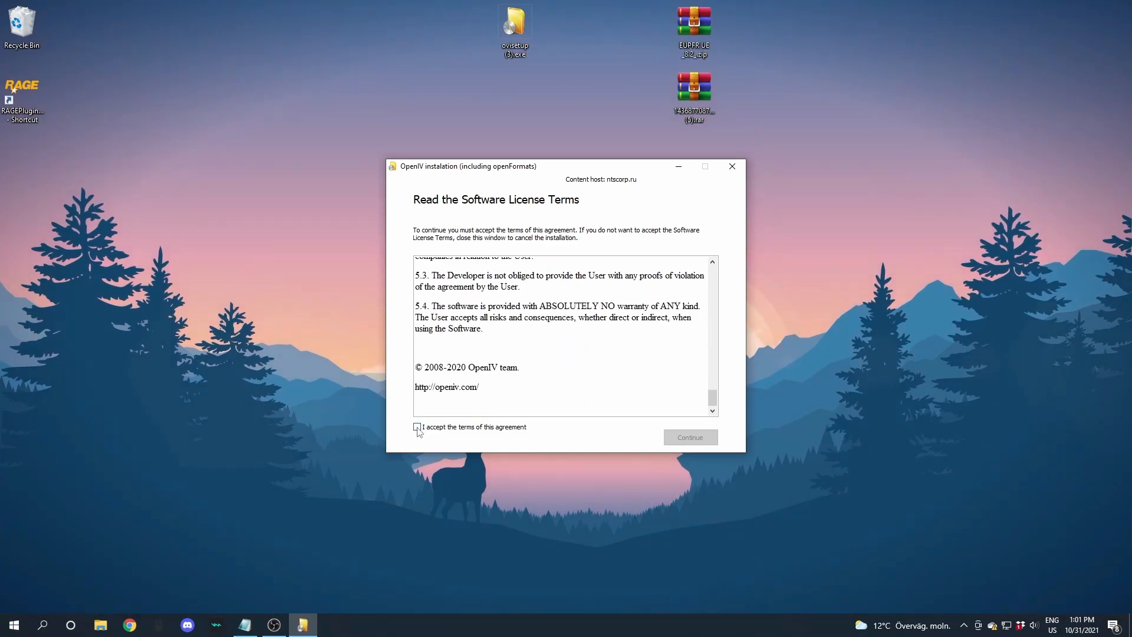
pyautogui.click(416, 427)
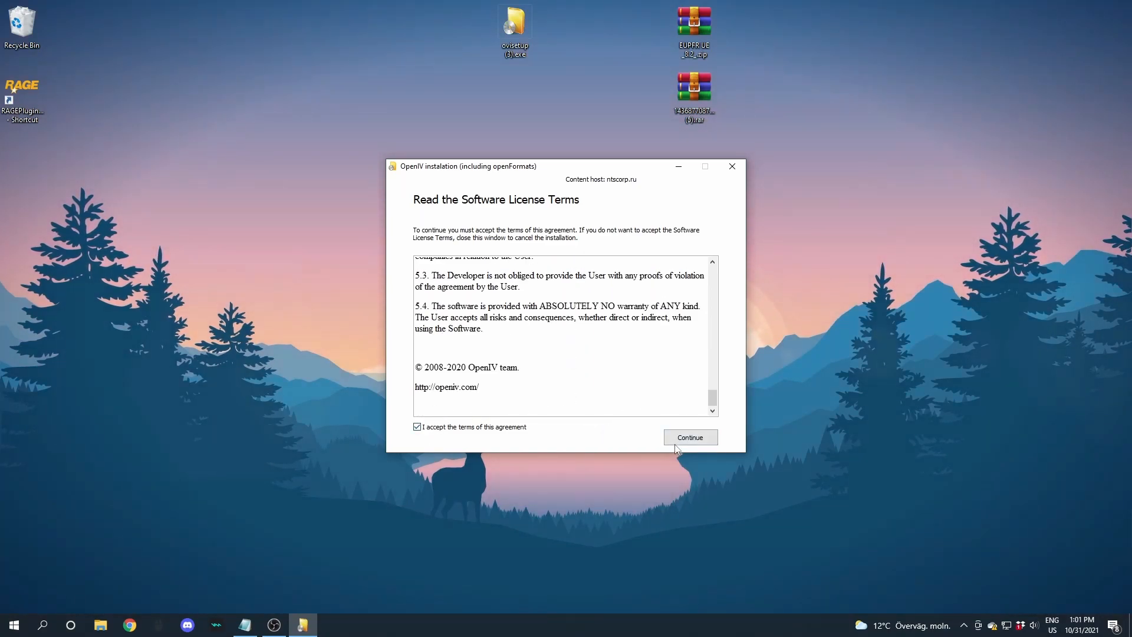
pyautogui.click(688, 436)
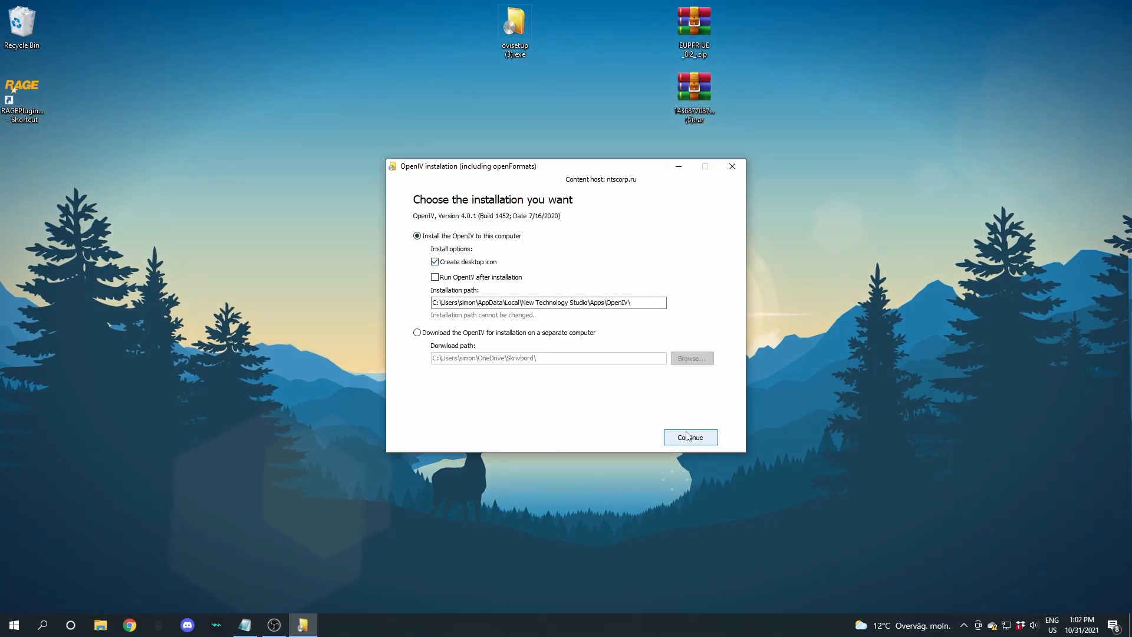
# Install OpenIV with a desktop icon, approve the 19.8 Mb download, and close the installer
pyautogui.click(689, 436)
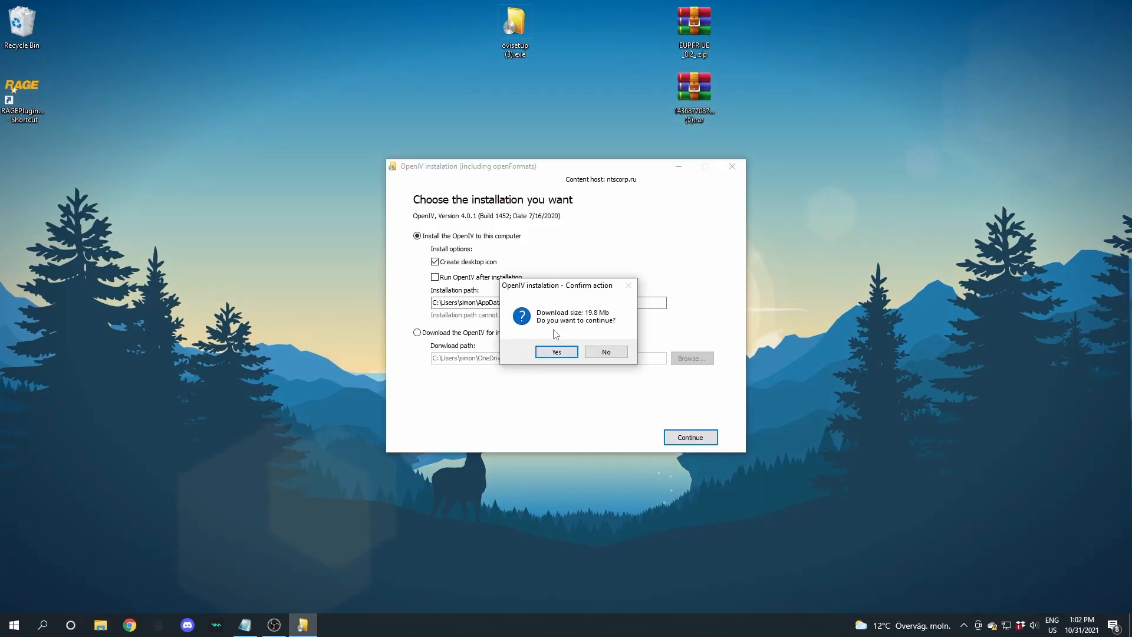
pyautogui.click(555, 352)
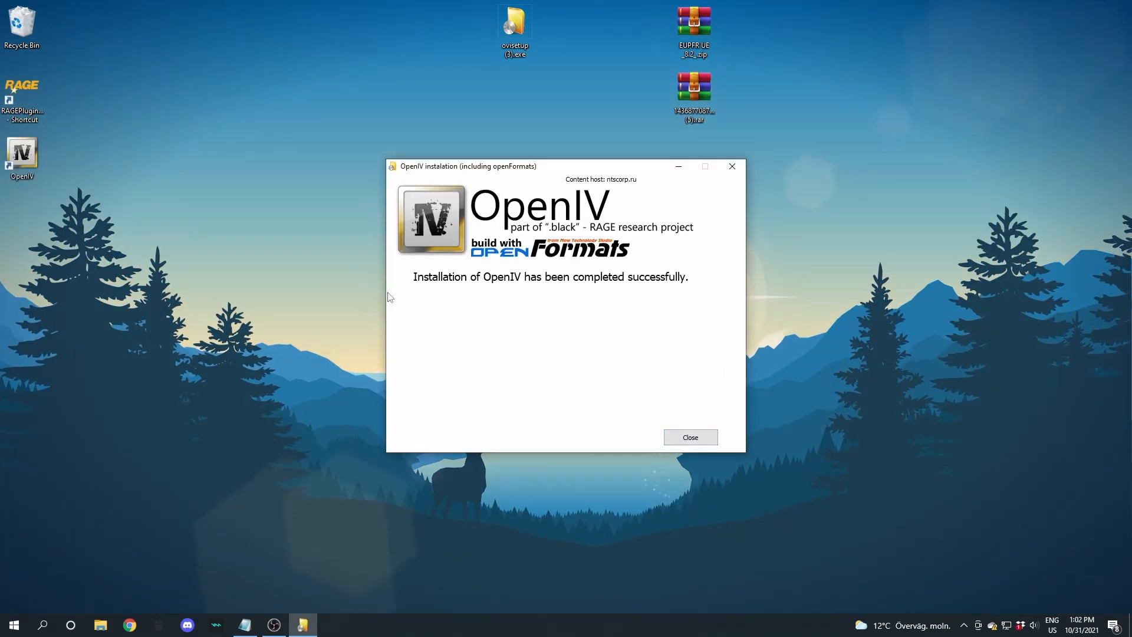
pyautogui.moveTo(515, 291)
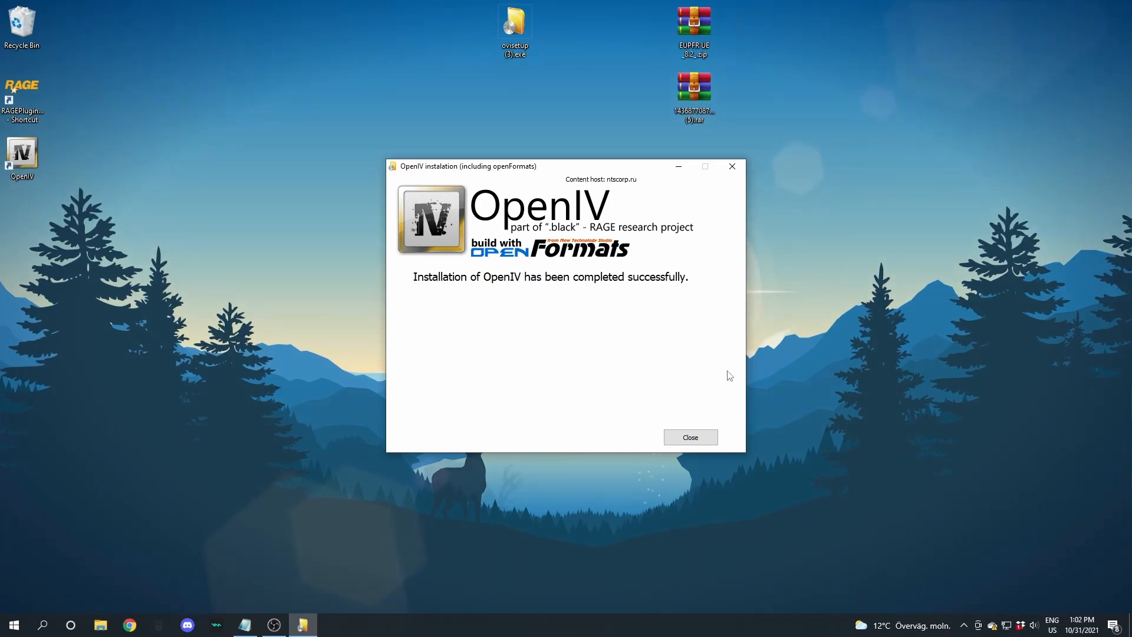
pyautogui.moveTo(740, 381)
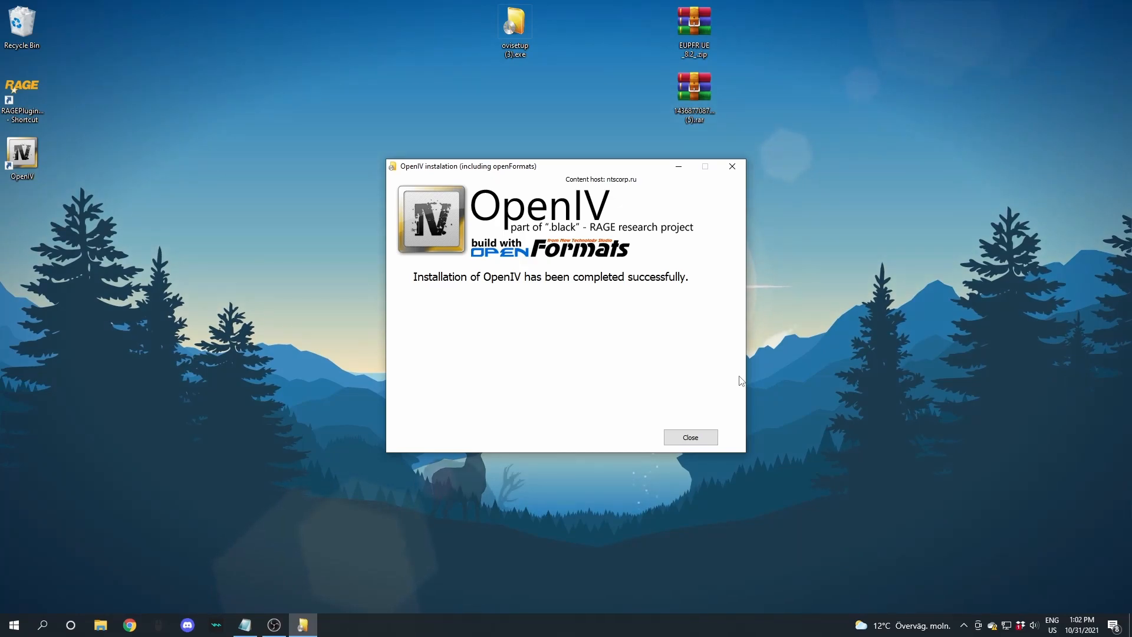
pyautogui.click(689, 436)
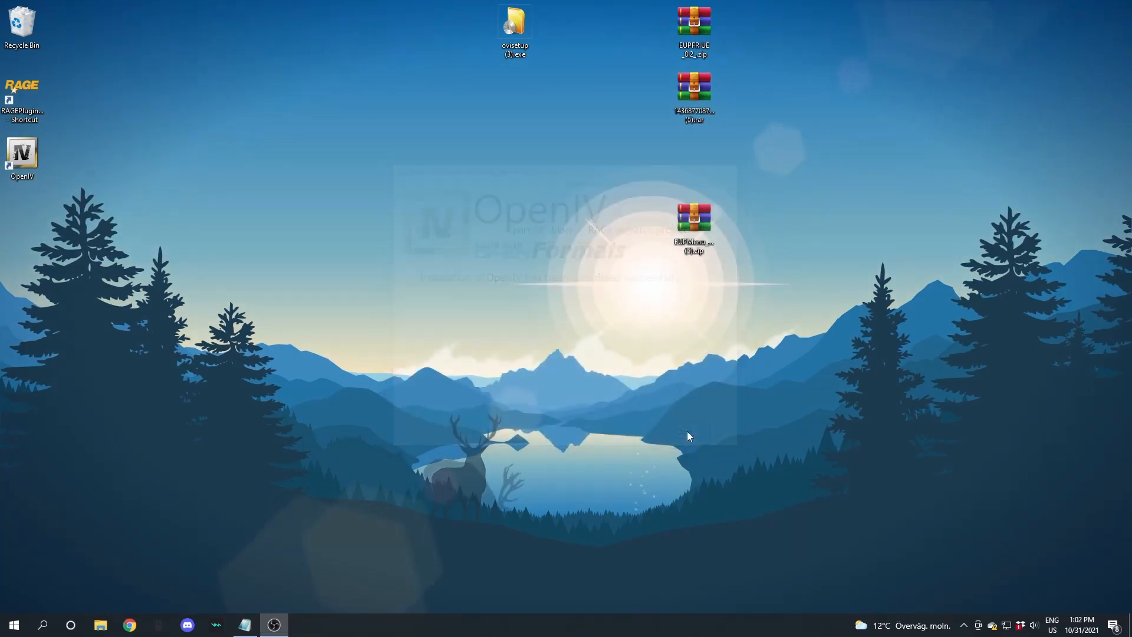
# Launch OpenIV for GTA V on Windows with Program Files\Epic Games\GTAV as the game location
pyautogui.doubleClick(21, 155)
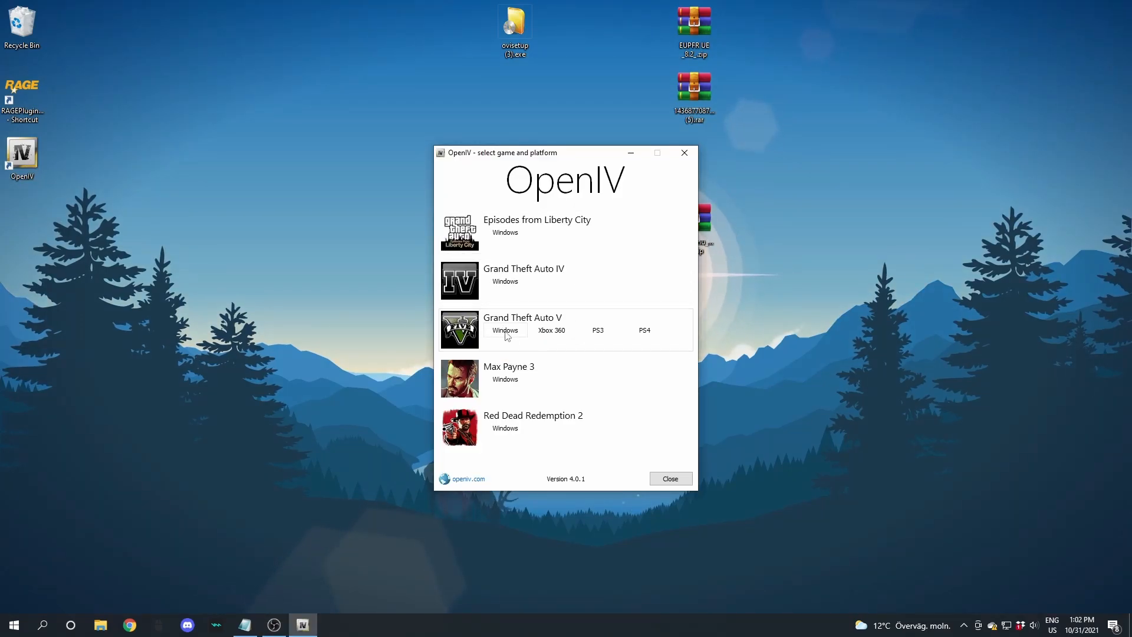
pyautogui.click(504, 330)
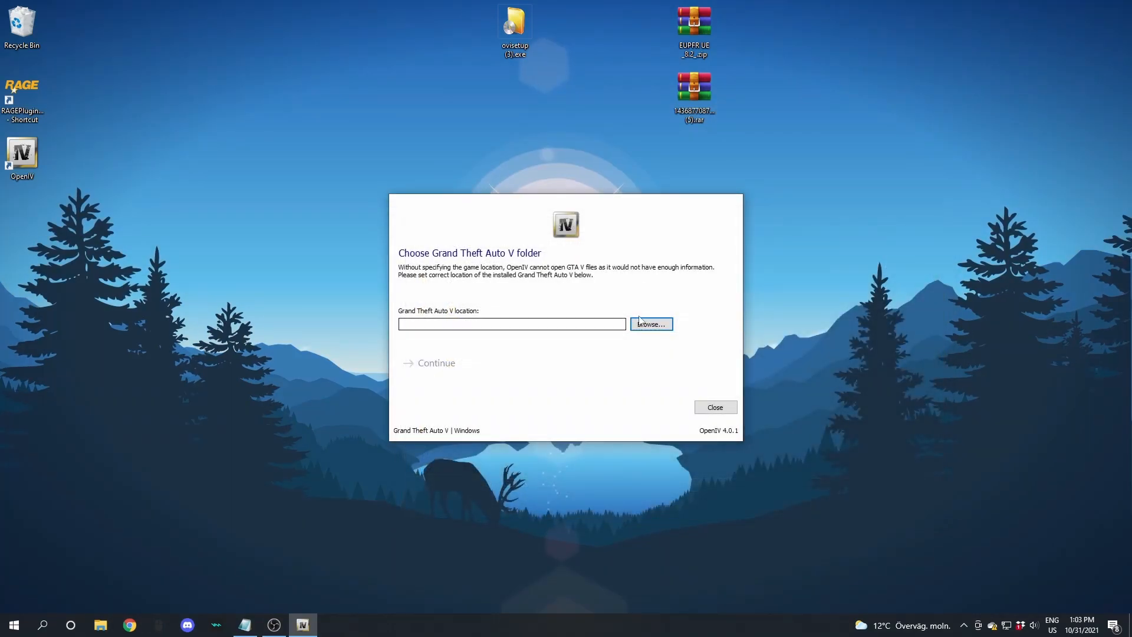
pyautogui.click(648, 323)
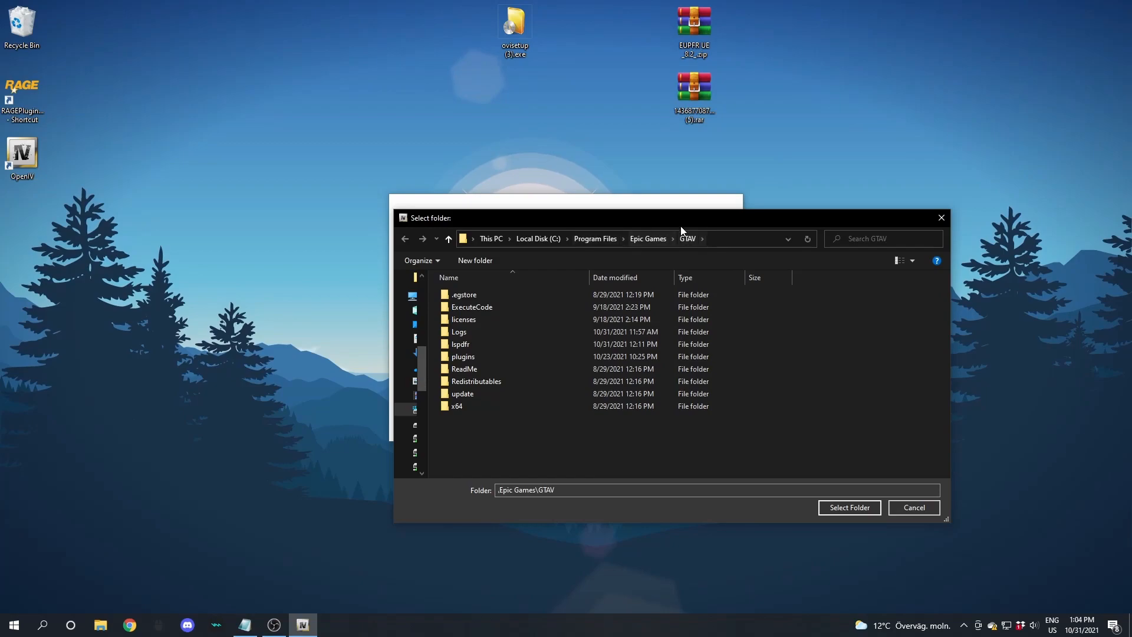
pyautogui.click(848, 507)
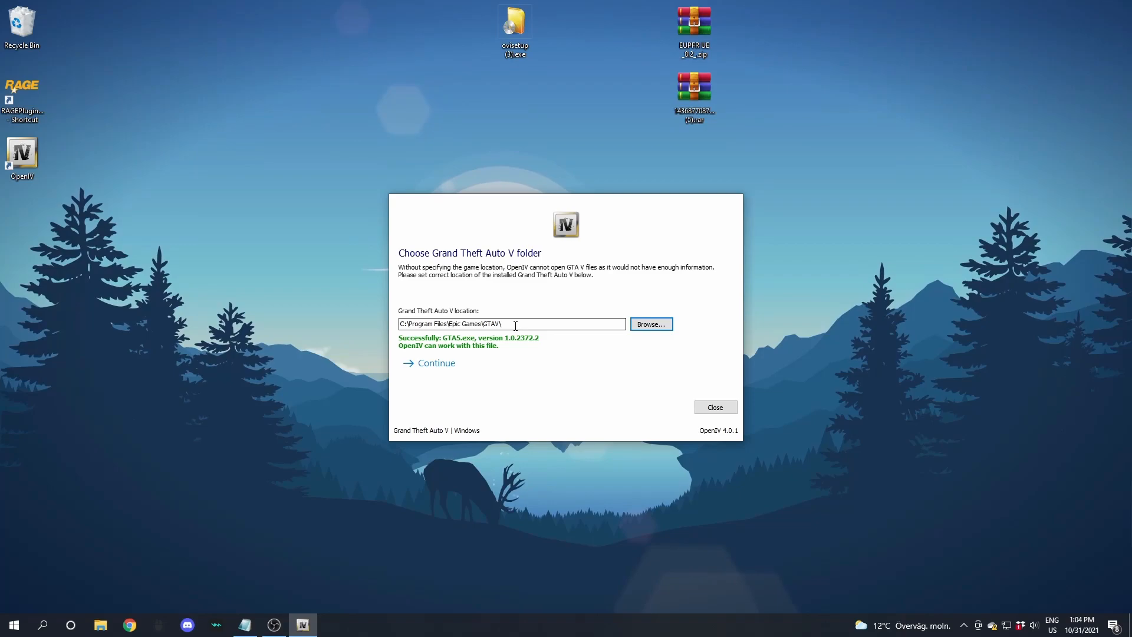
pyautogui.click(435, 362)
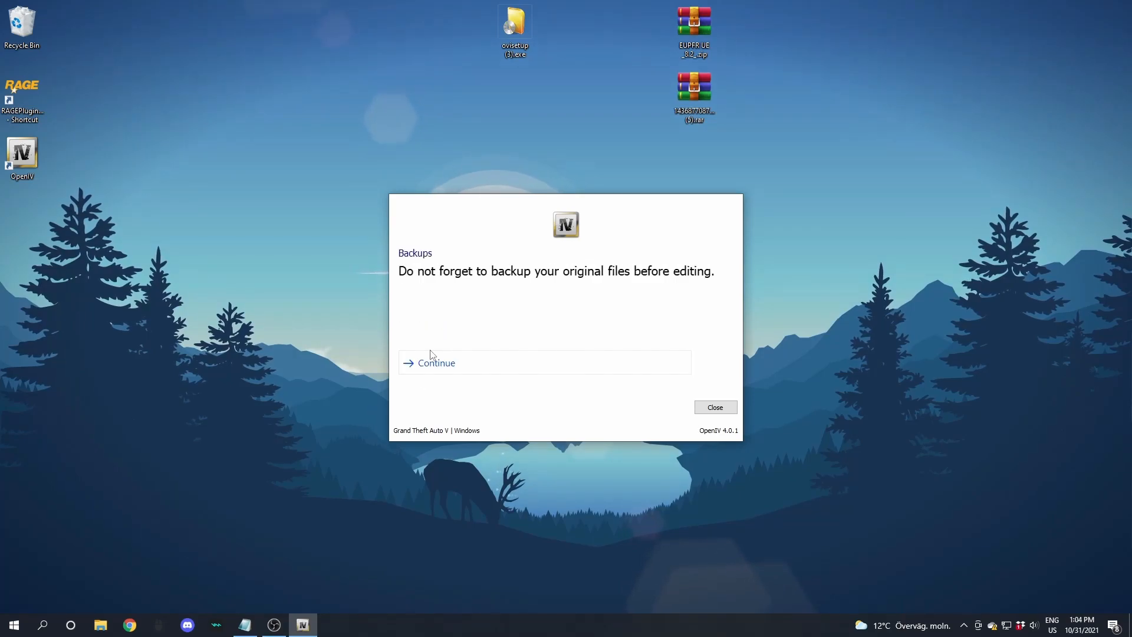
pyautogui.moveTo(541, 231)
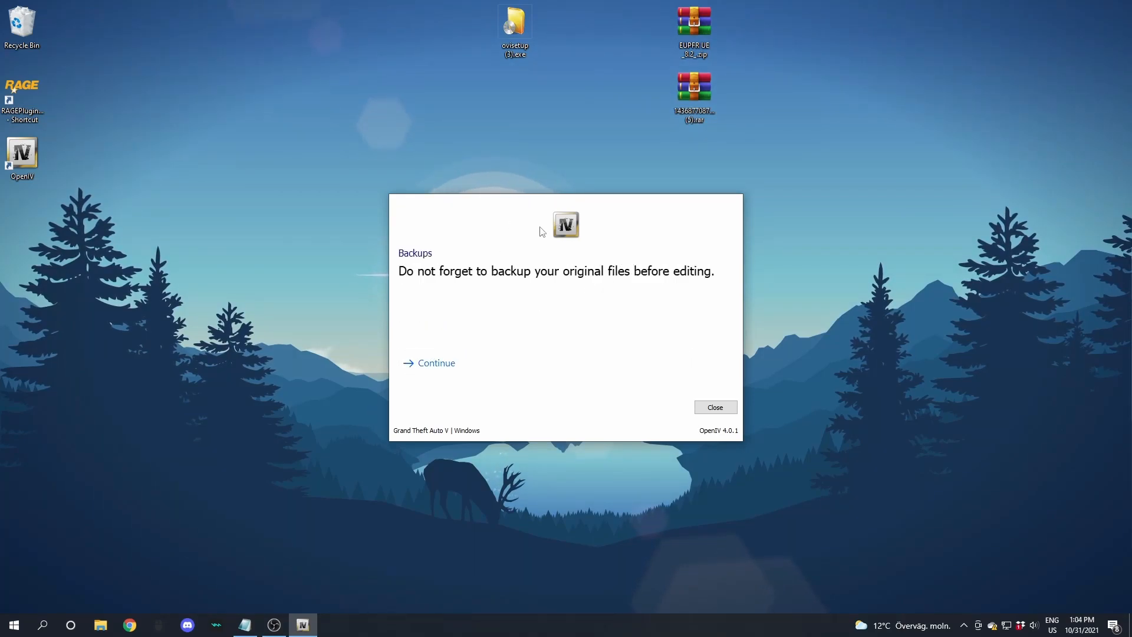
pyautogui.moveTo(462, 383)
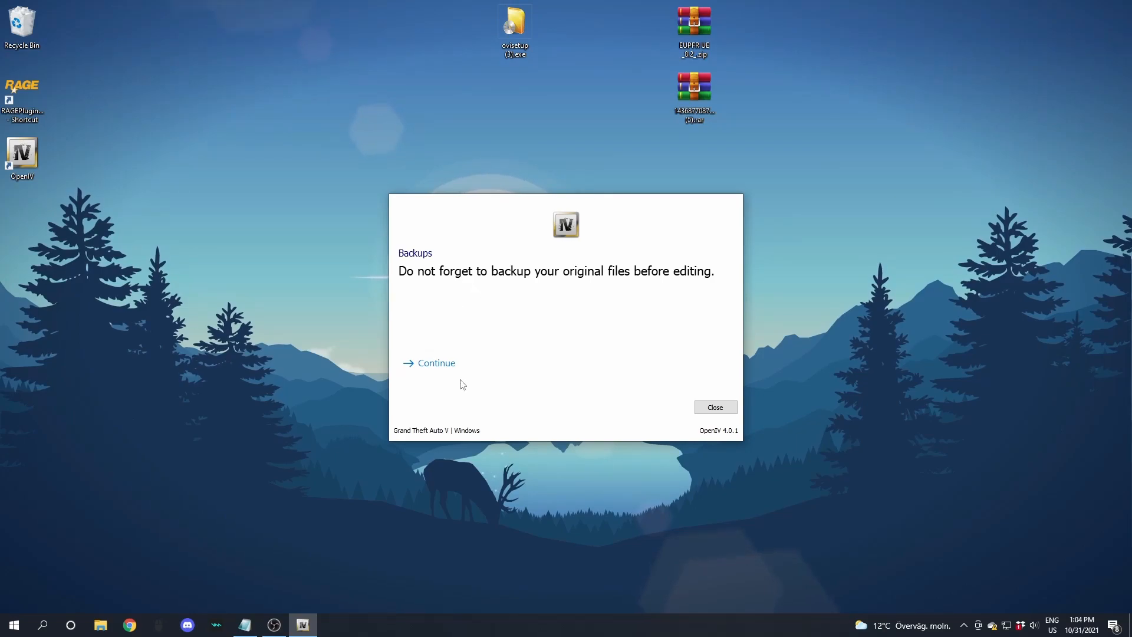
pyautogui.moveTo(519, 306)
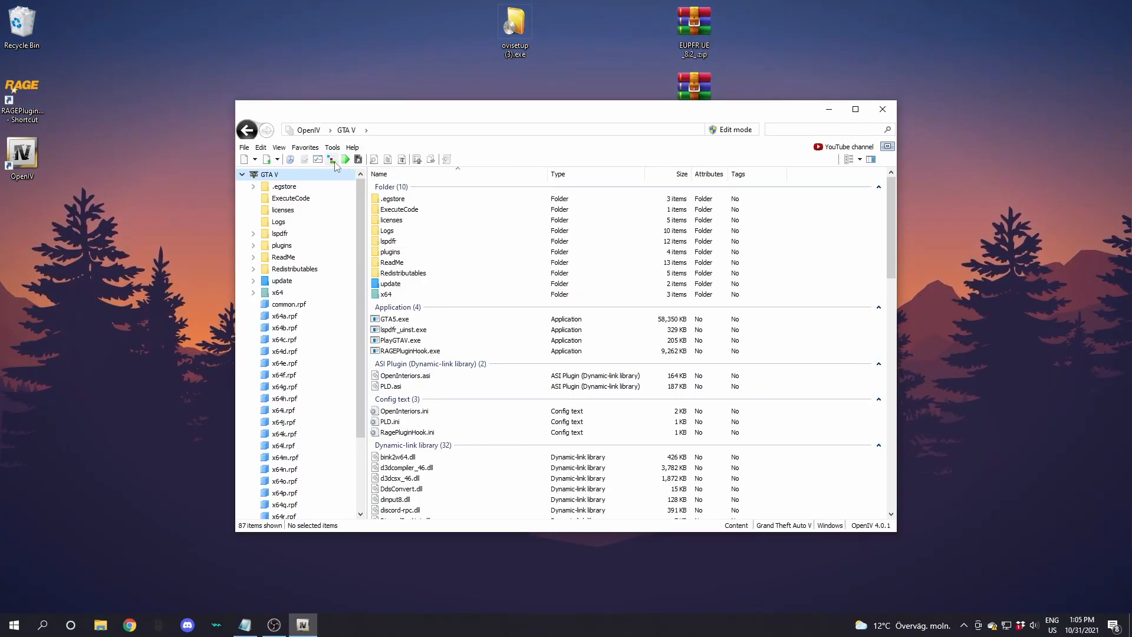
pyautogui.moveTo(453, 124)
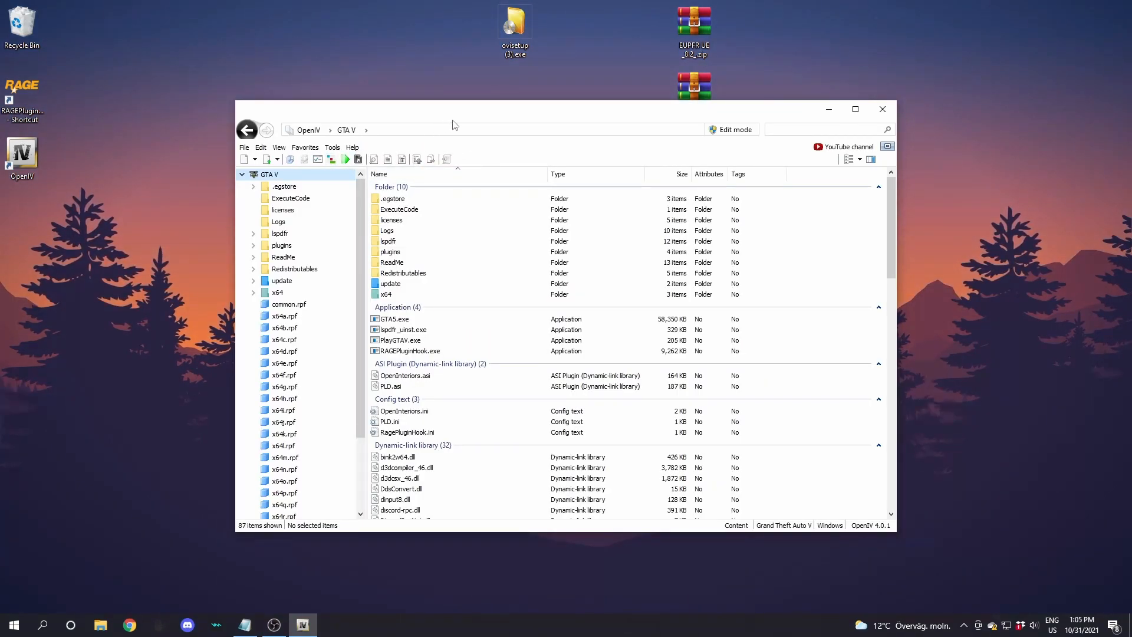
# Install ASI Loader, OpenIV.ASI and openCamera via ASI Manager, creating the mods folder
pyautogui.click(855, 108)
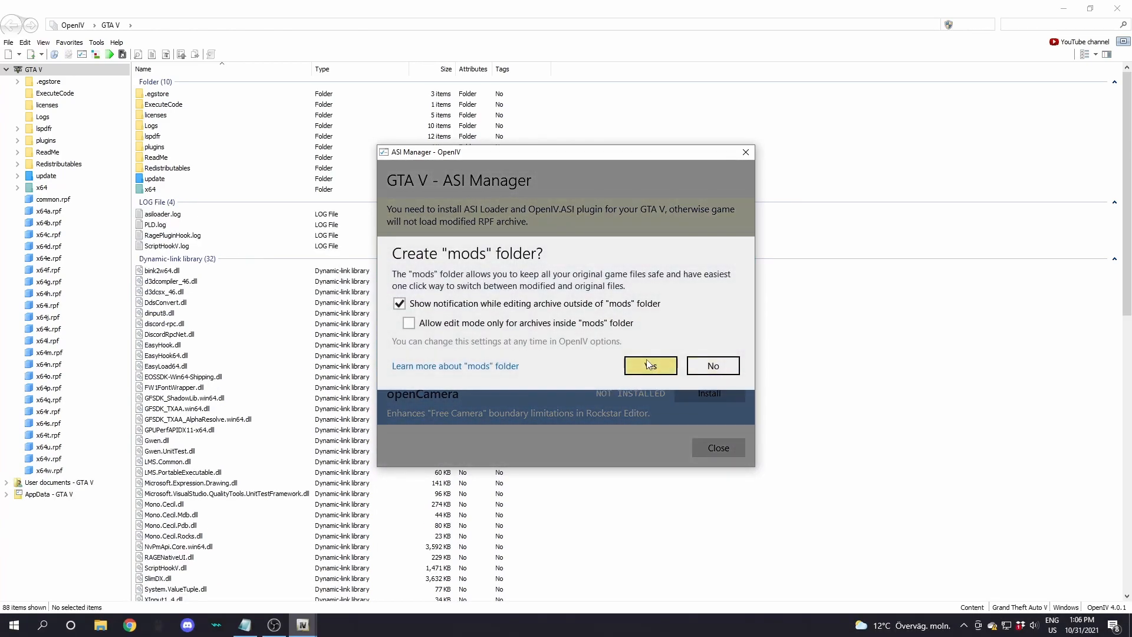
pyautogui.click(649, 364)
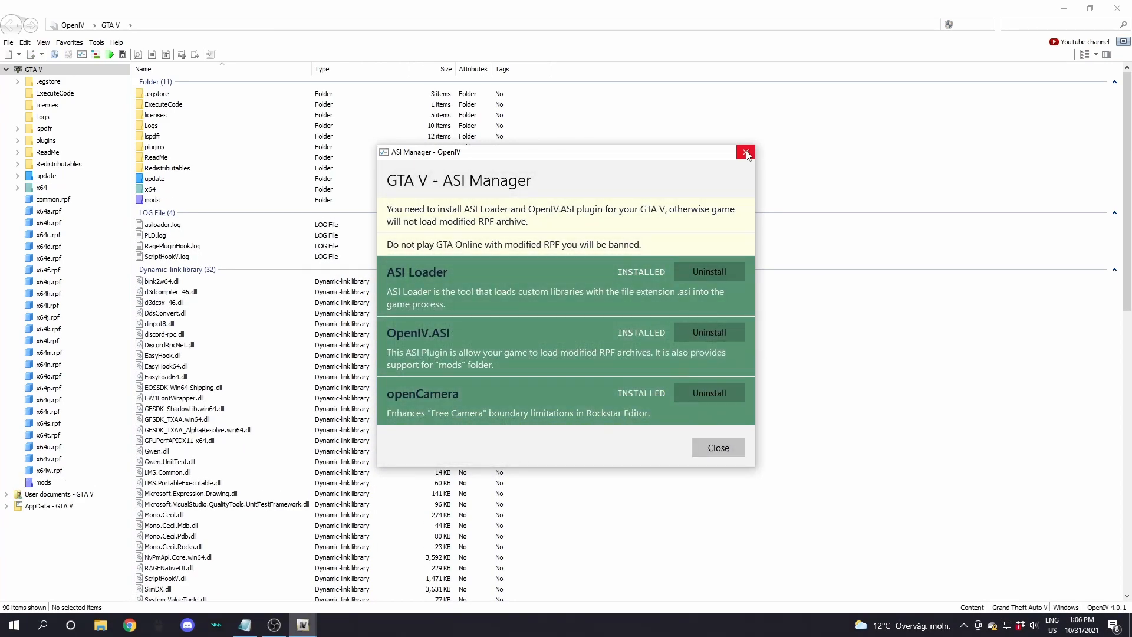
pyautogui.click(745, 153)
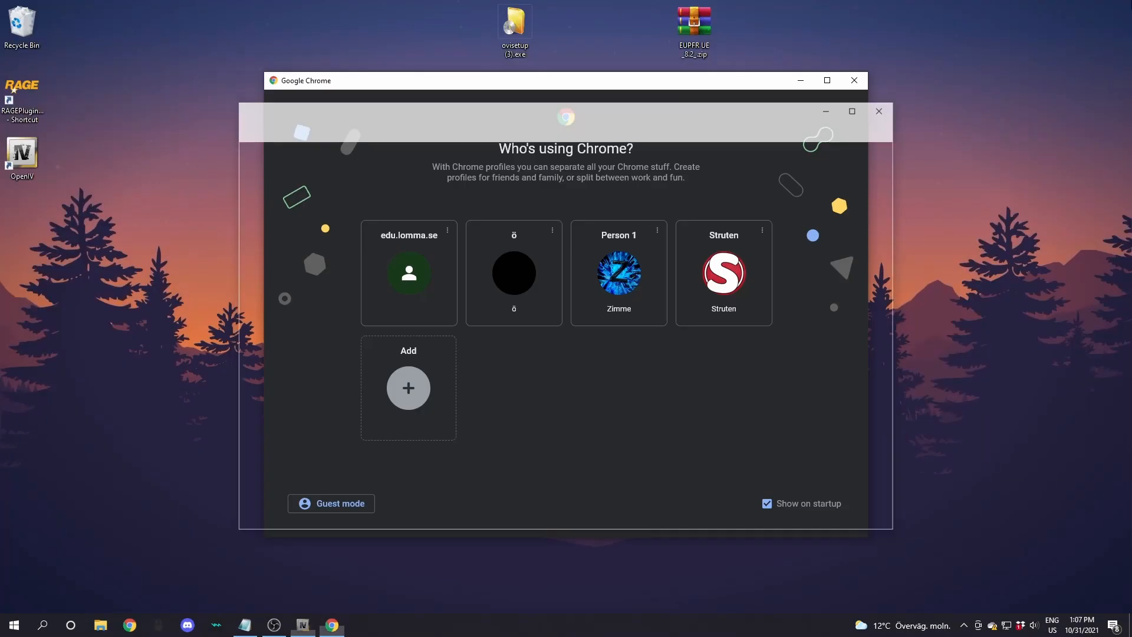
# Create a new folder named update inside GTAV's mods folder in File Explorer
pyautogui.click(877, 110)
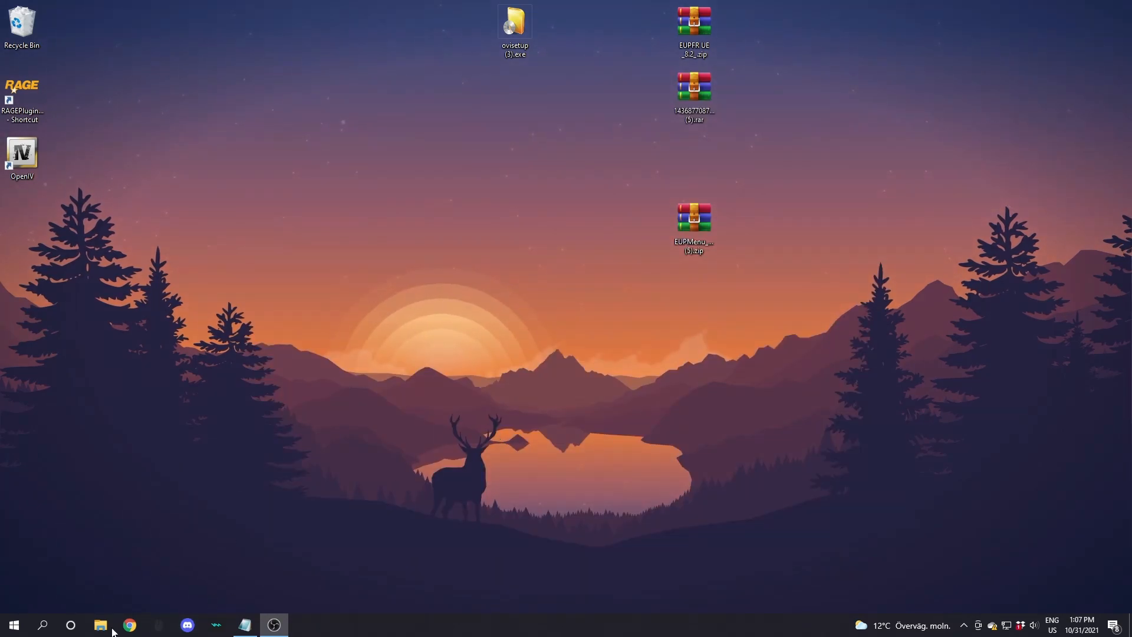
pyautogui.click(101, 625)
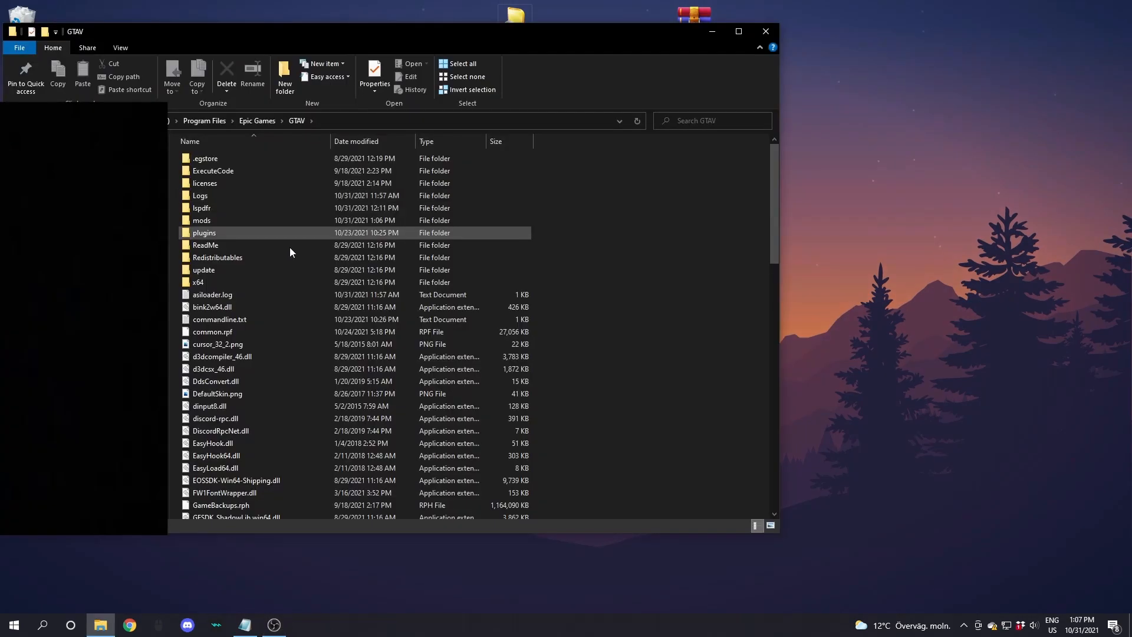
pyautogui.click(738, 31)
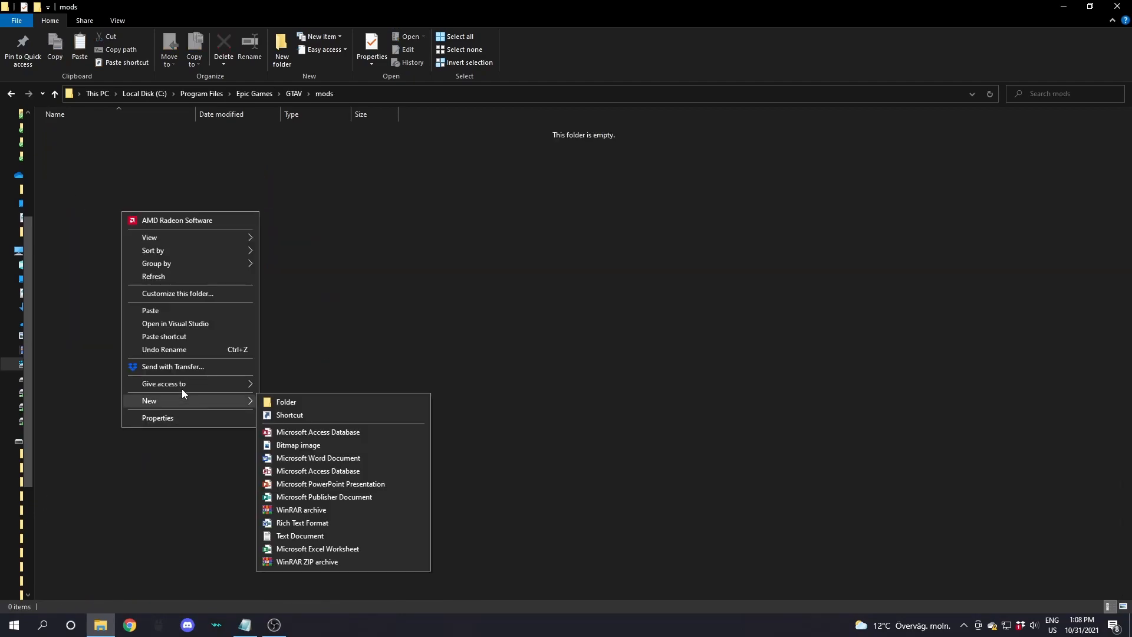
pyautogui.click(150, 310)
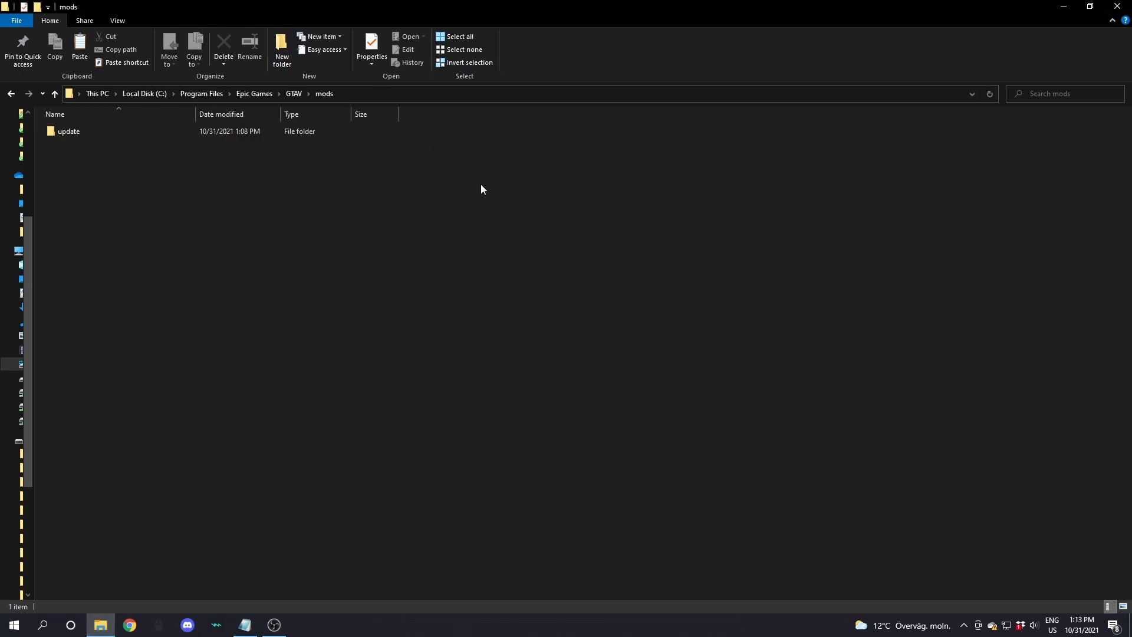
pyautogui.click(293, 94)
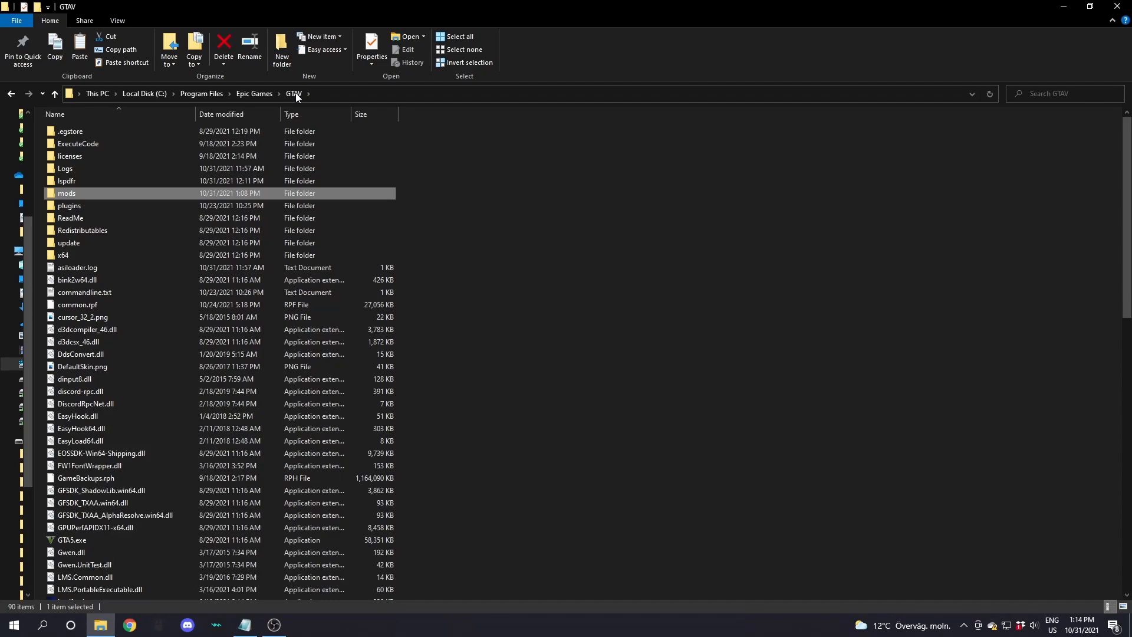
pyautogui.moveTo(210, 168)
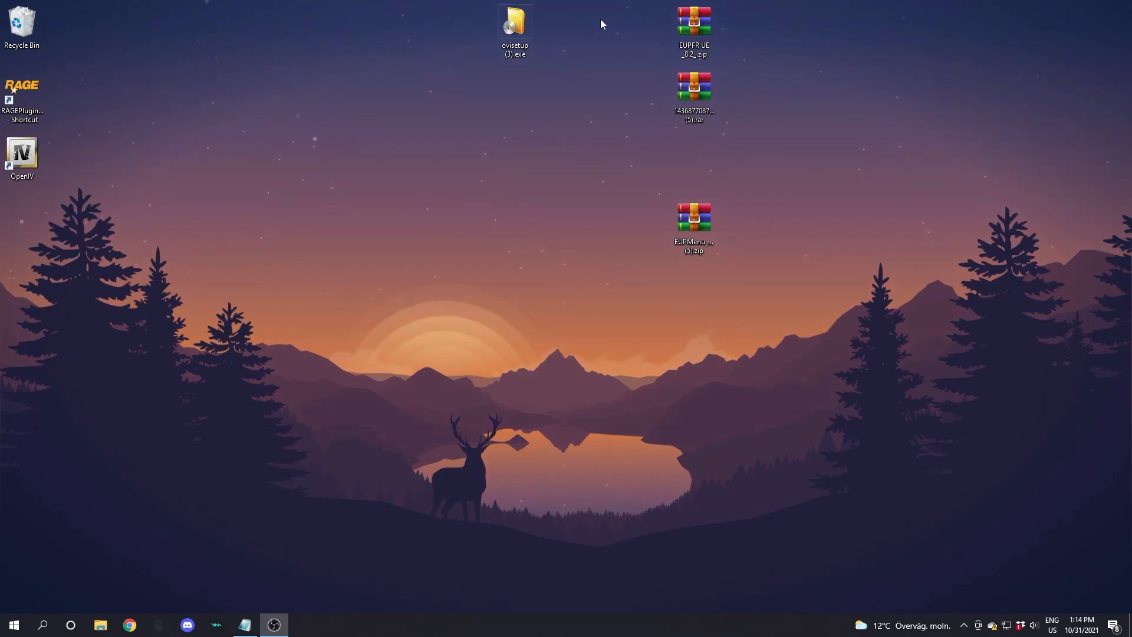
# Open the EUP Menu 2.2.1.0 archive in WinRAR at its Files folder beside the GTAV folder
pyautogui.click(514, 28)
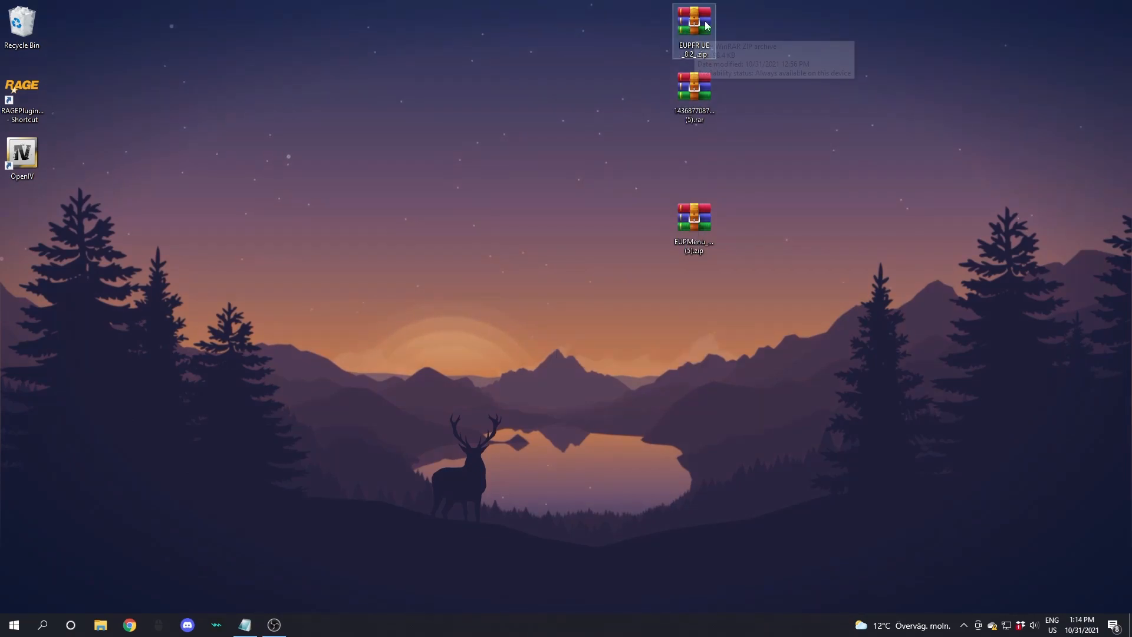
pyautogui.moveTo(693, 220)
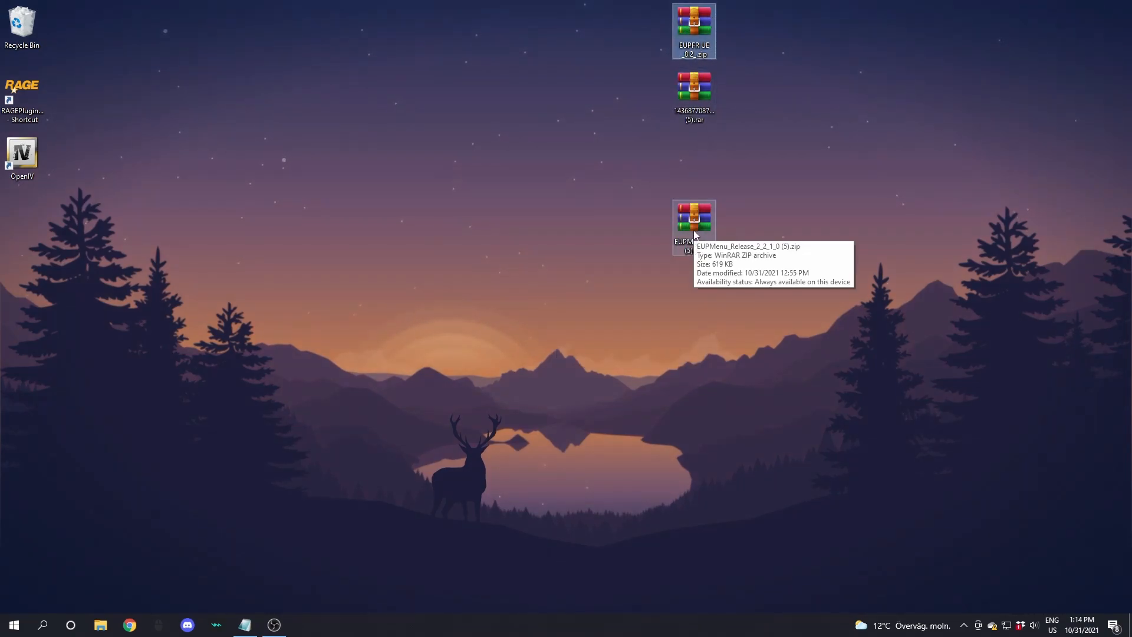
pyautogui.doubleClick(694, 217)
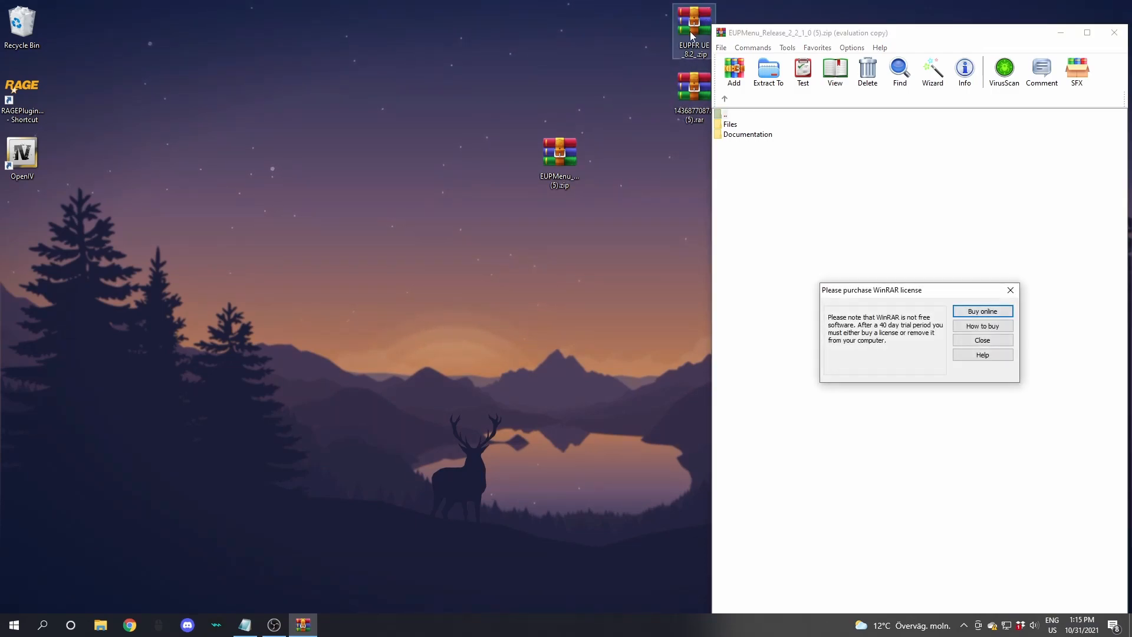
pyautogui.click(980, 340)
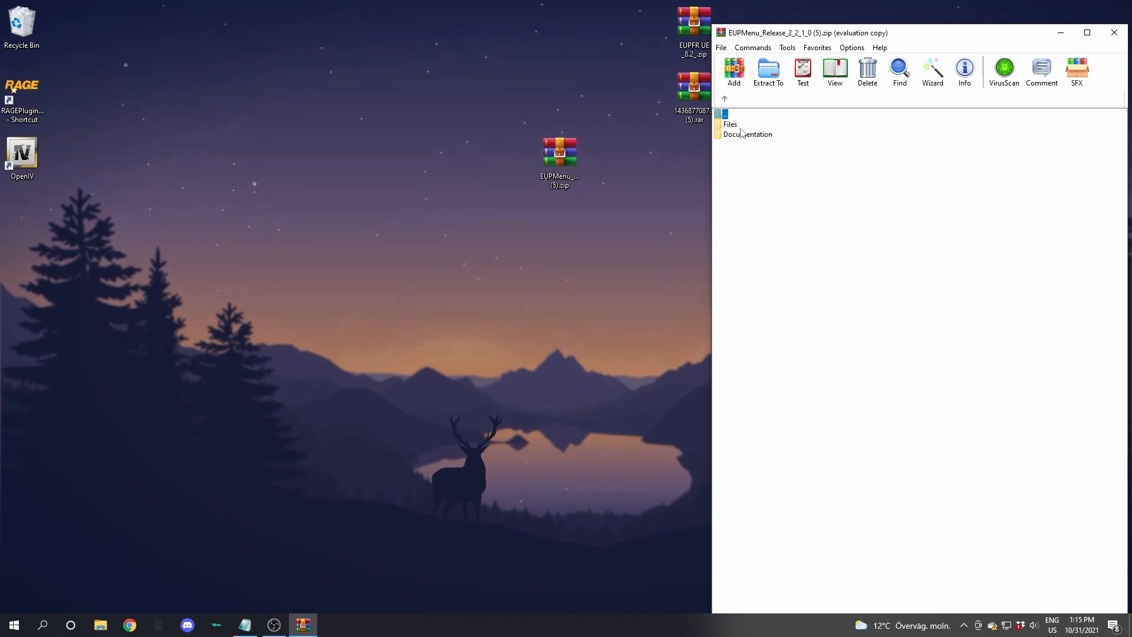
pyautogui.doubleClick(730, 124)
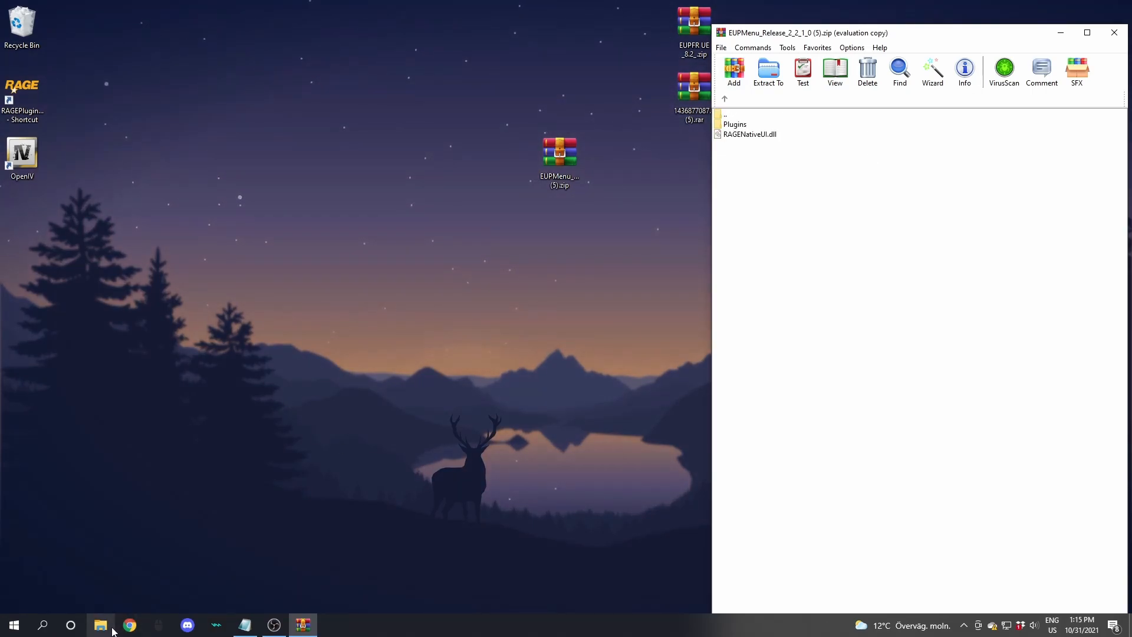
pyautogui.click(101, 625)
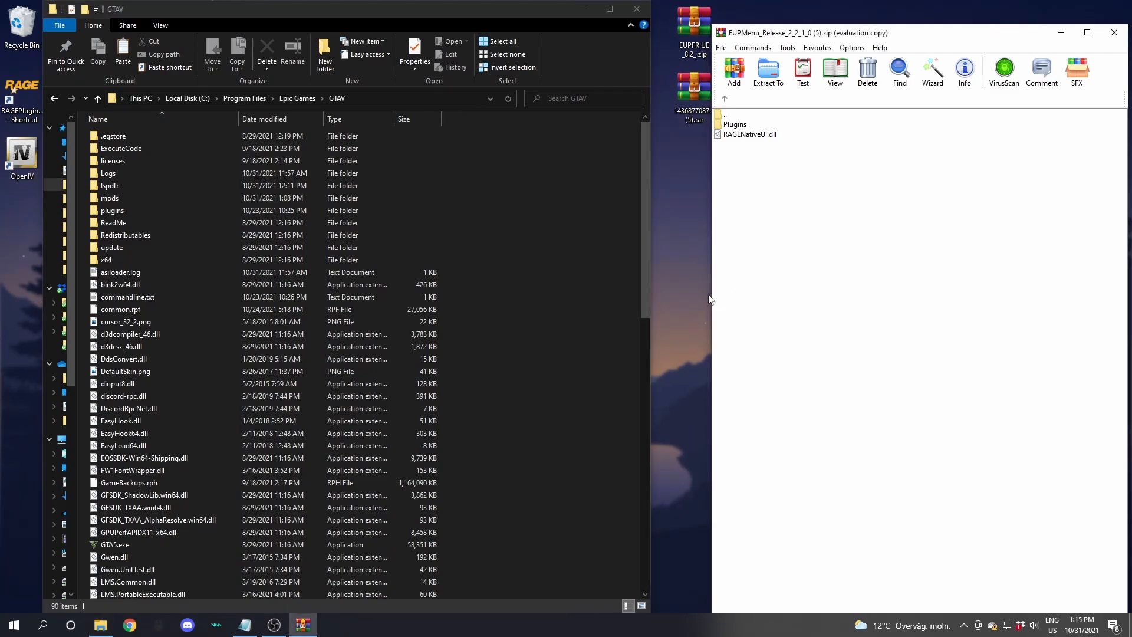
pyautogui.moveTo(707, 297)
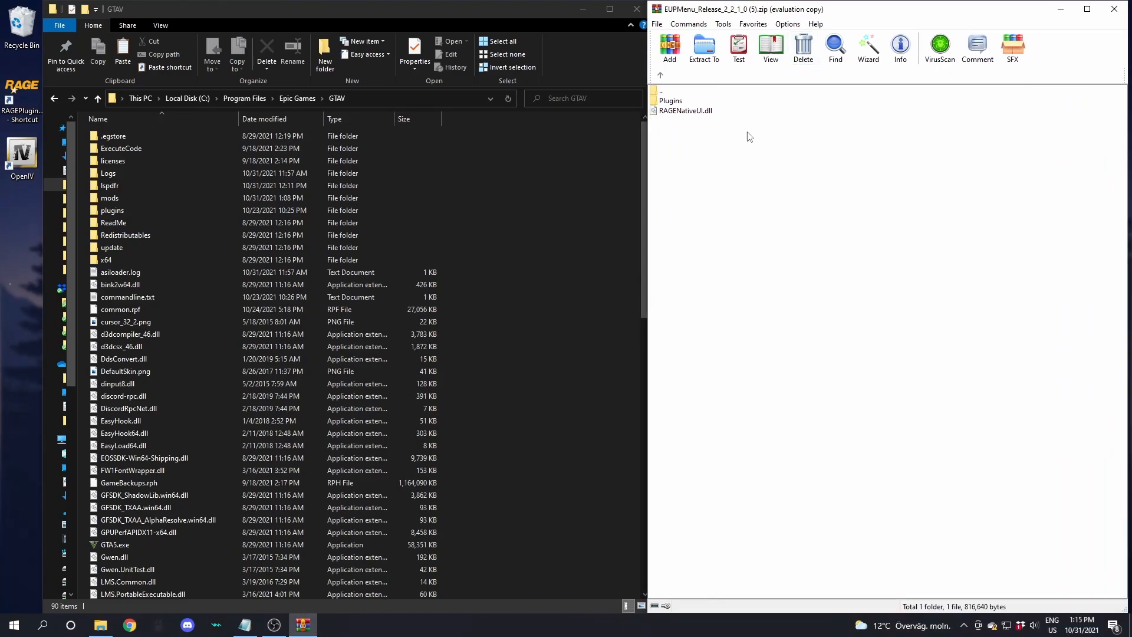
pyautogui.moveTo(725, 138)
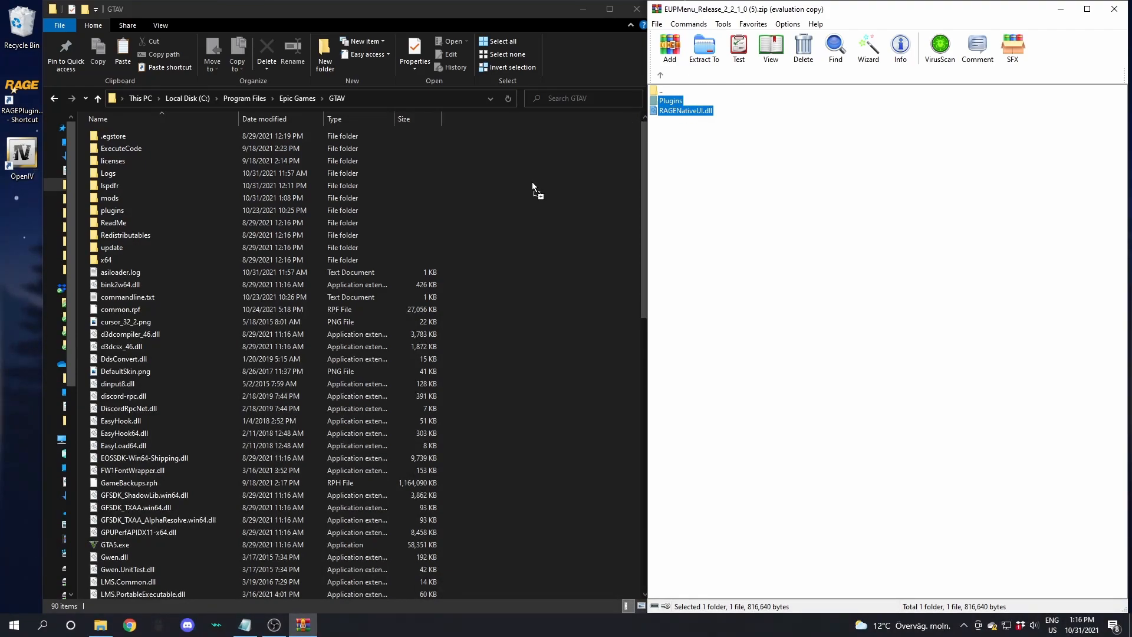
pyautogui.moveTo(571, 223)
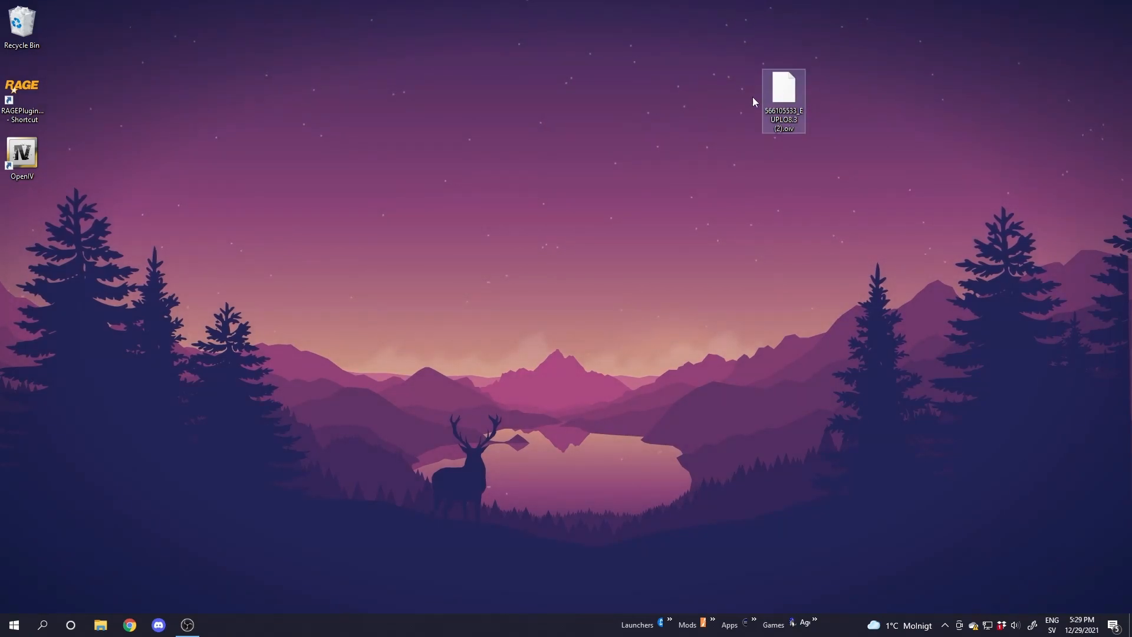
pyautogui.moveTo(783, 108)
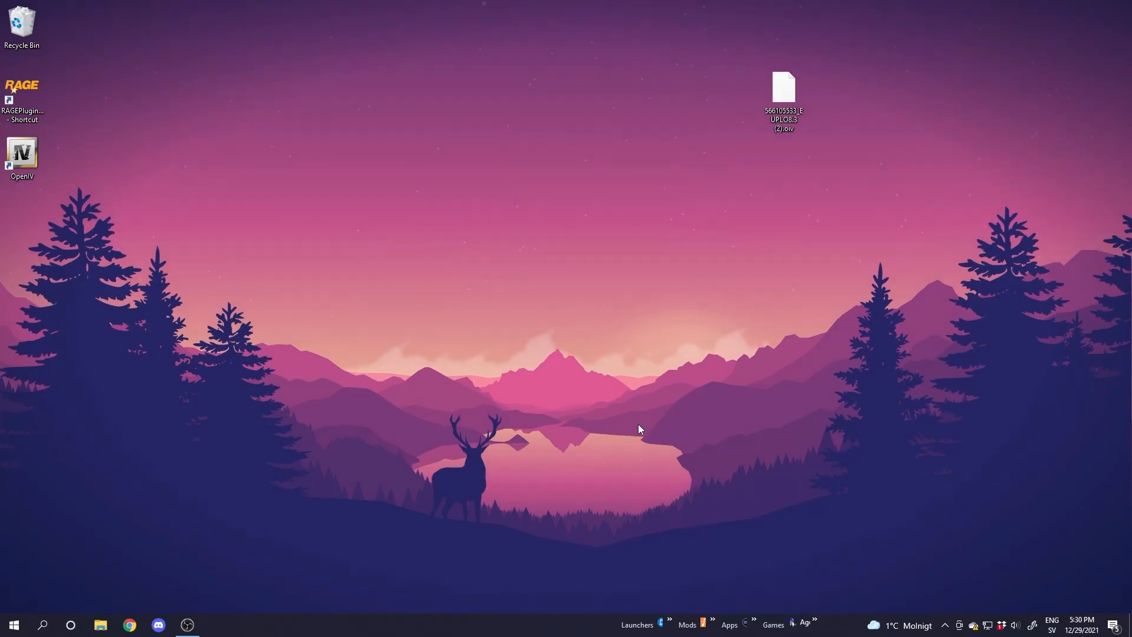
# Launch OpenIV and load 566105533_EUPLO8.3 (2).oiv in the Package Installer
pyautogui.click(22, 154)
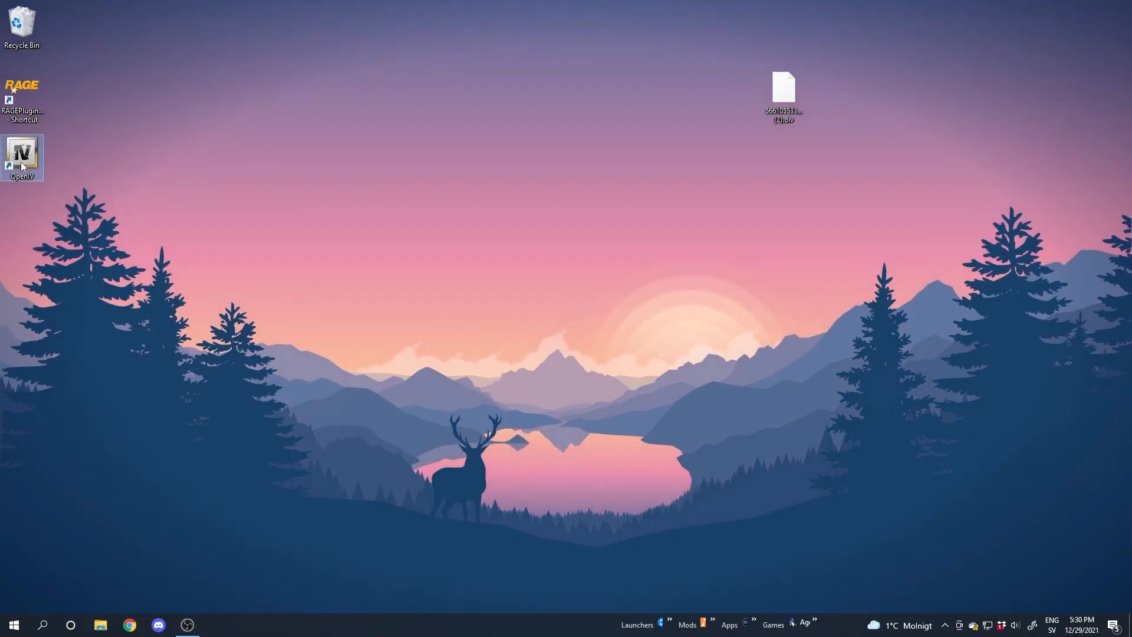
pyautogui.doubleClick(21, 154)
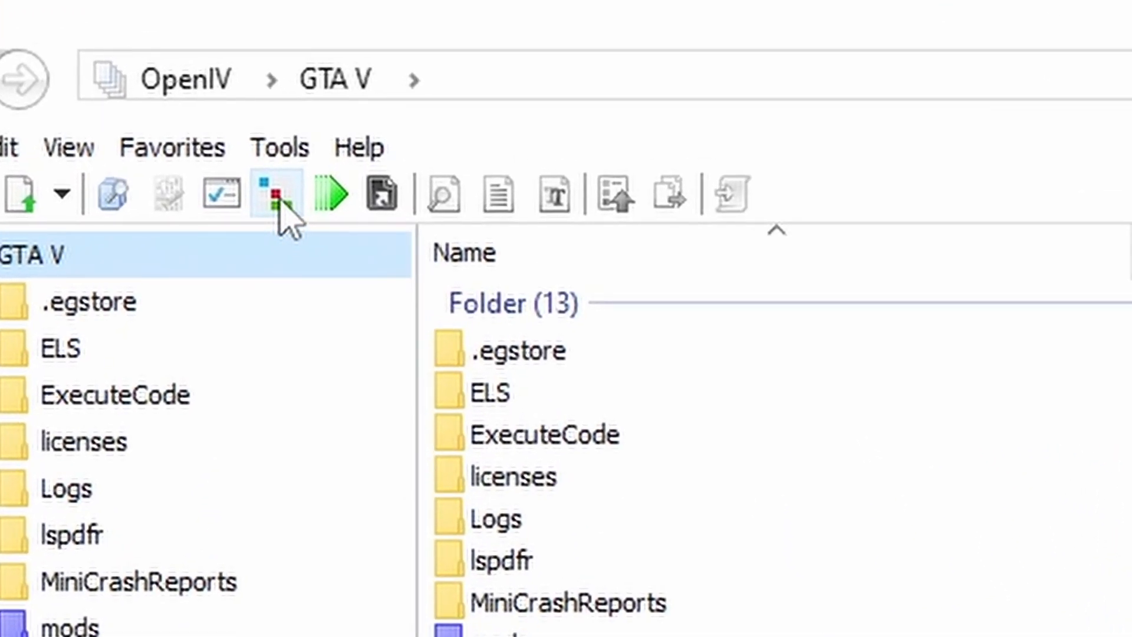
pyautogui.click(275, 192)
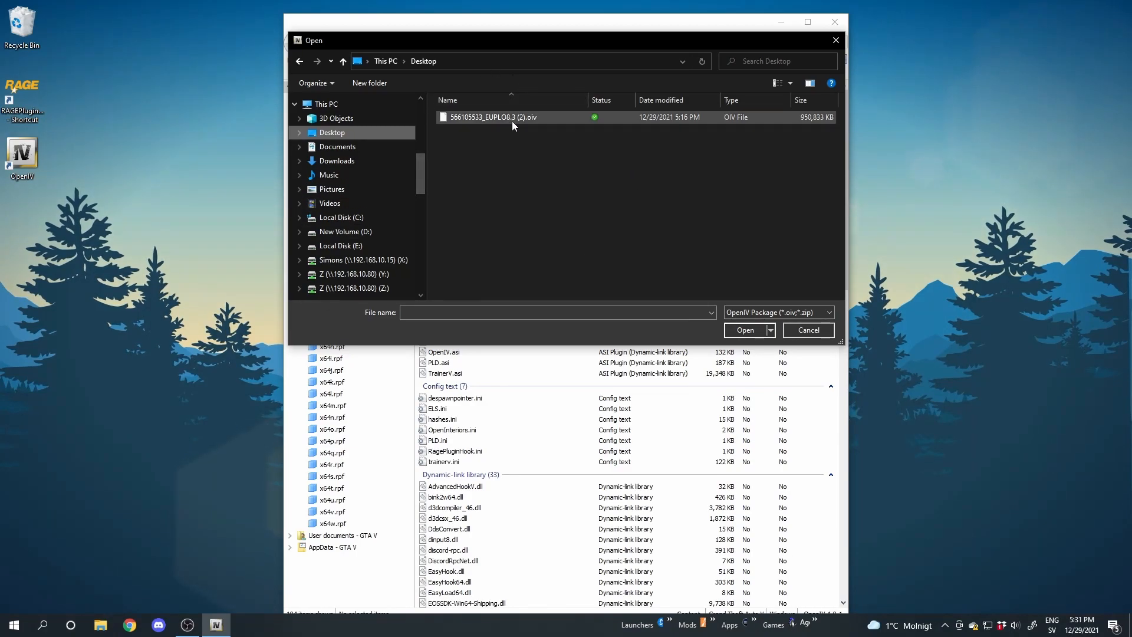
pyautogui.click(492, 117)
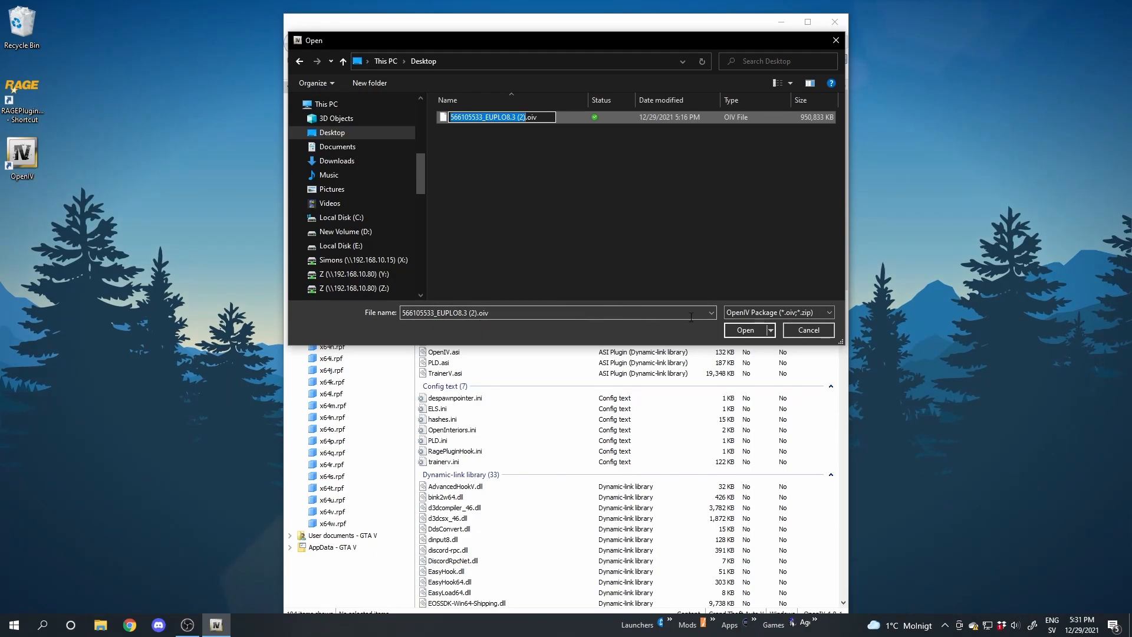
pyautogui.click(745, 330)
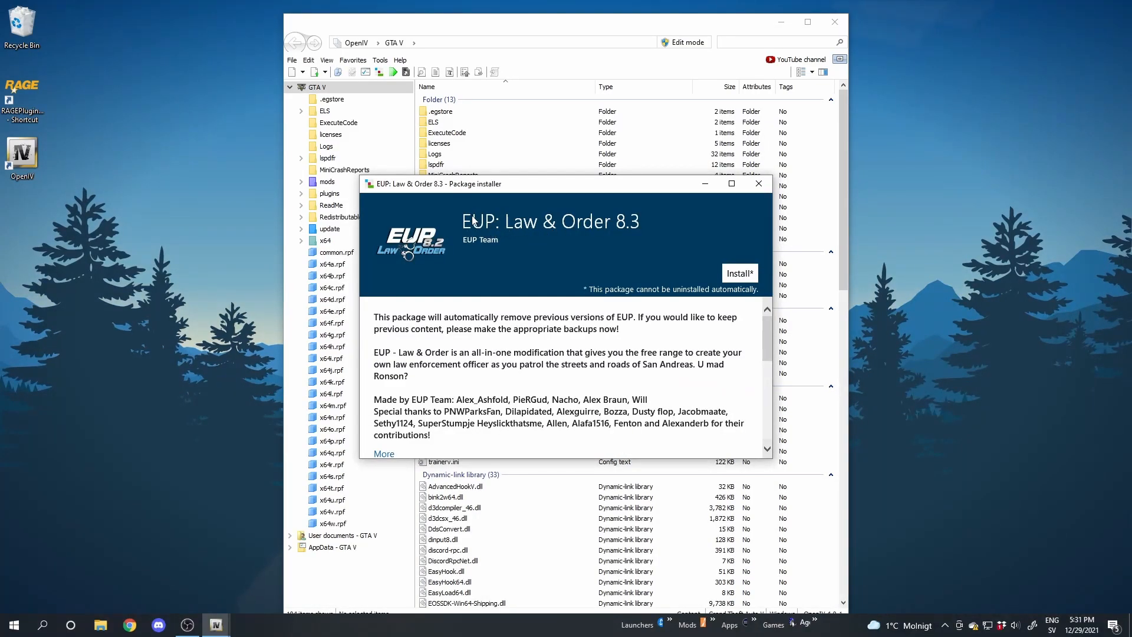
pyautogui.moveTo(612, 226)
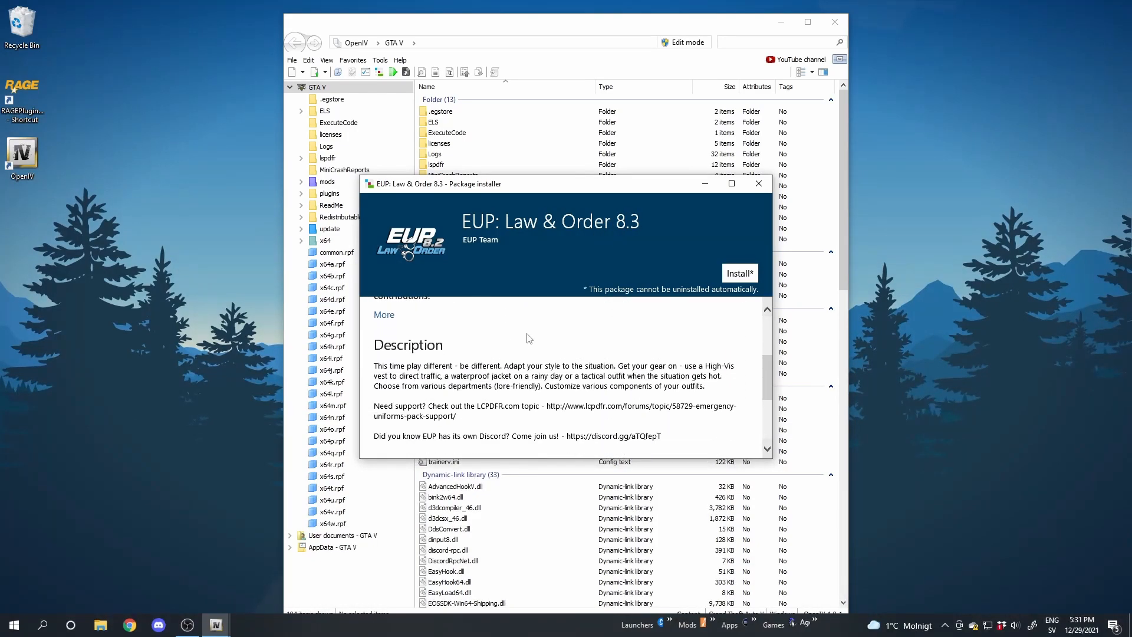
# Install EUP: Law & Order 8.3 into the mods folder and close the installer on success
pyautogui.scroll(-3)
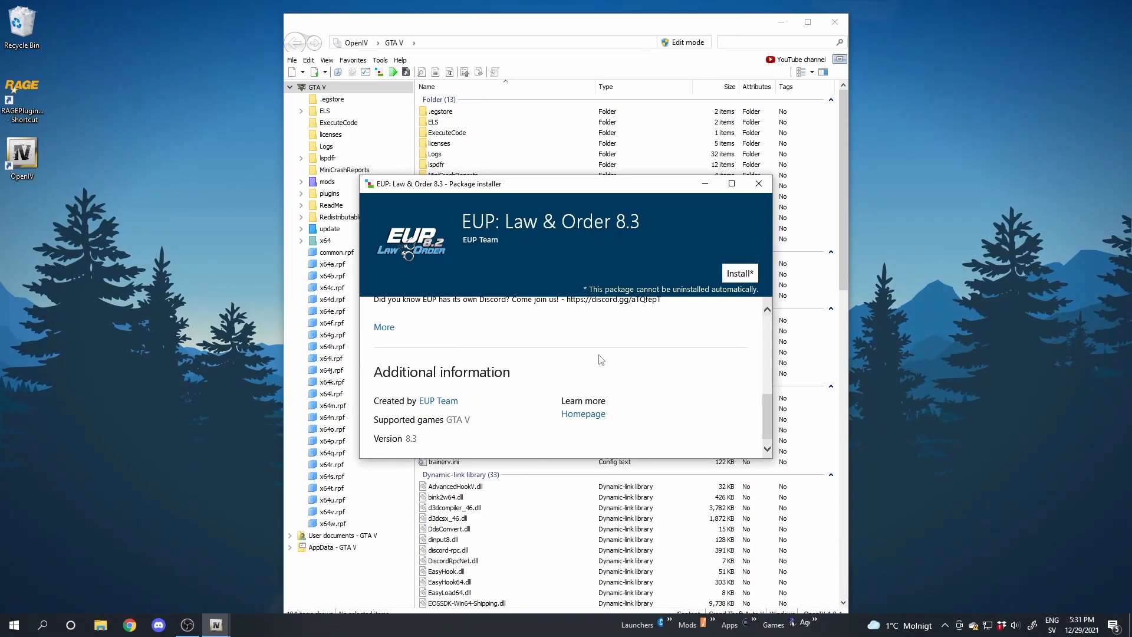
pyautogui.click(738, 272)
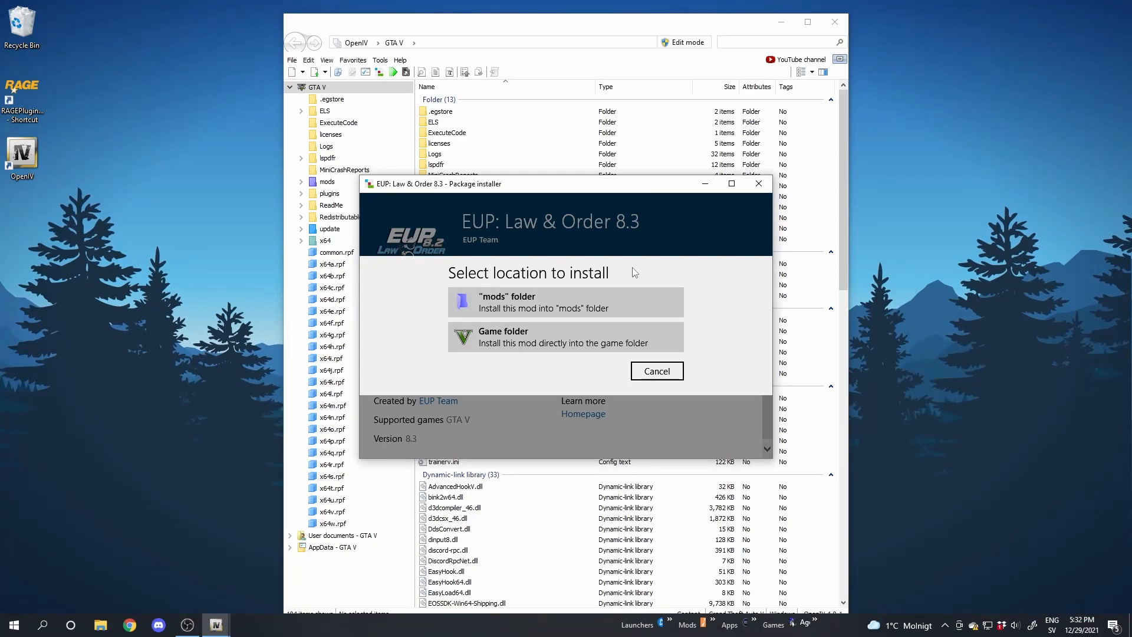
pyautogui.moveTo(239, 368)
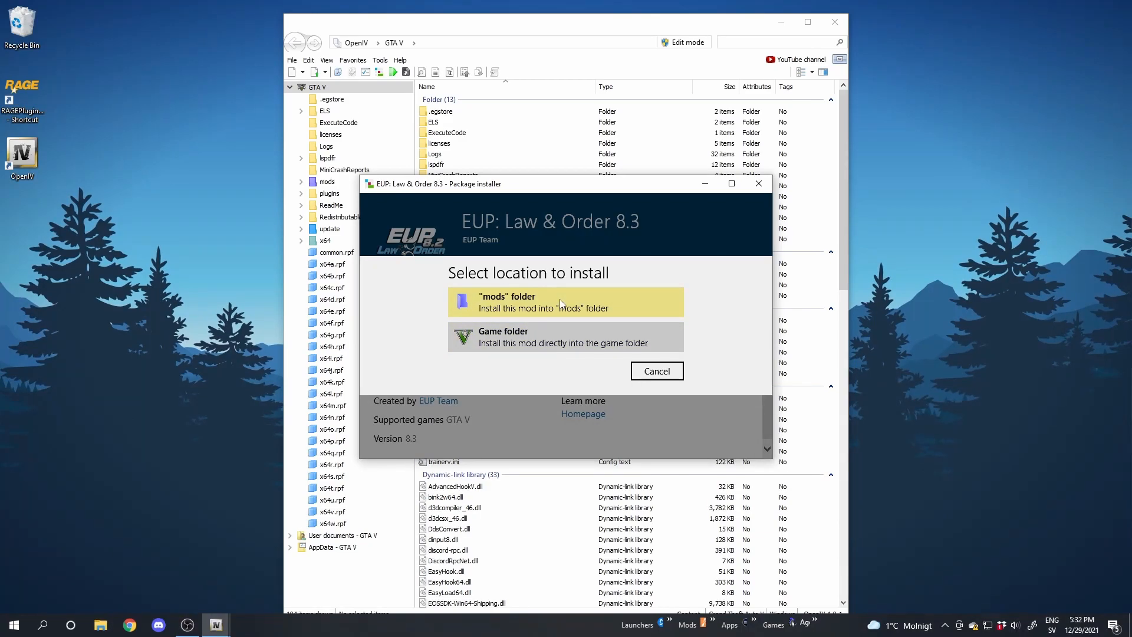
pyautogui.moveTo(529, 310)
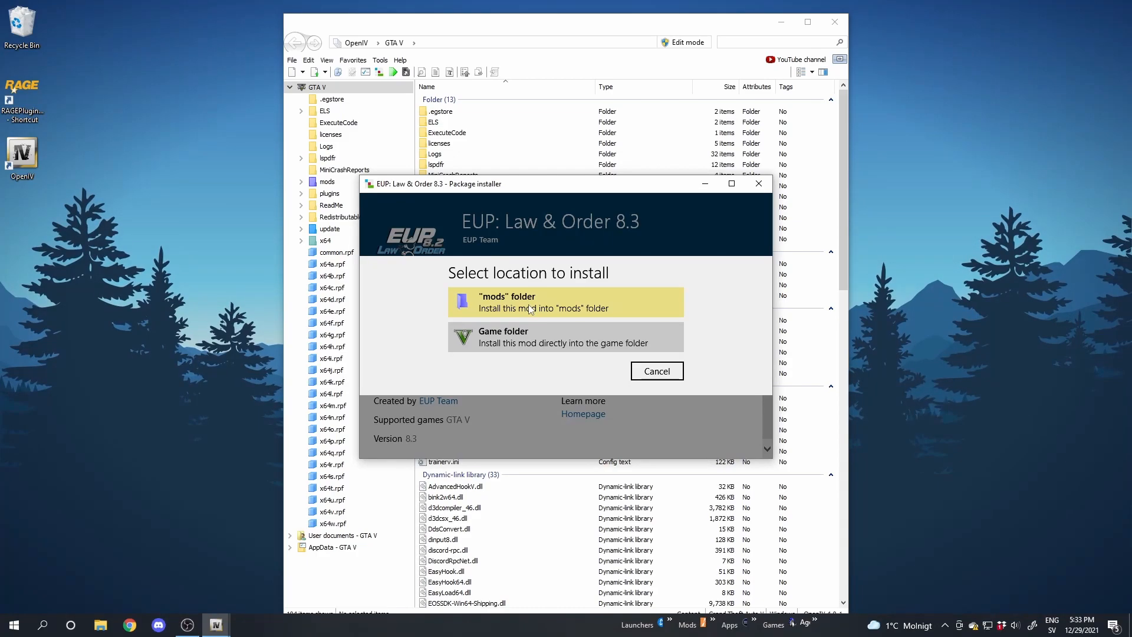
pyautogui.click(565, 302)
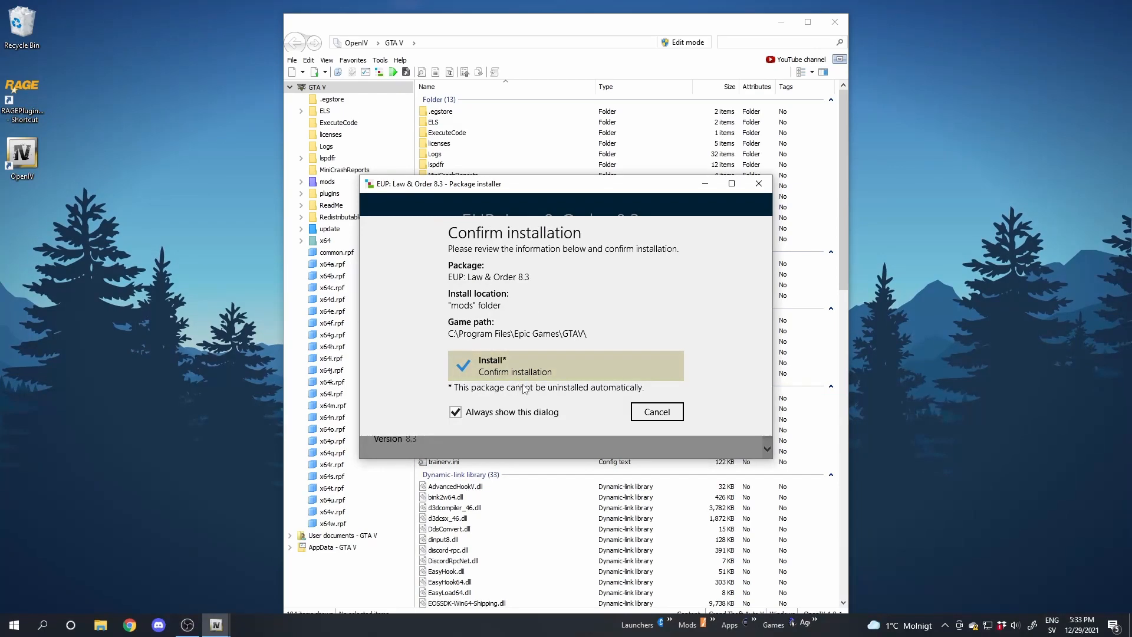
pyautogui.click(565, 365)
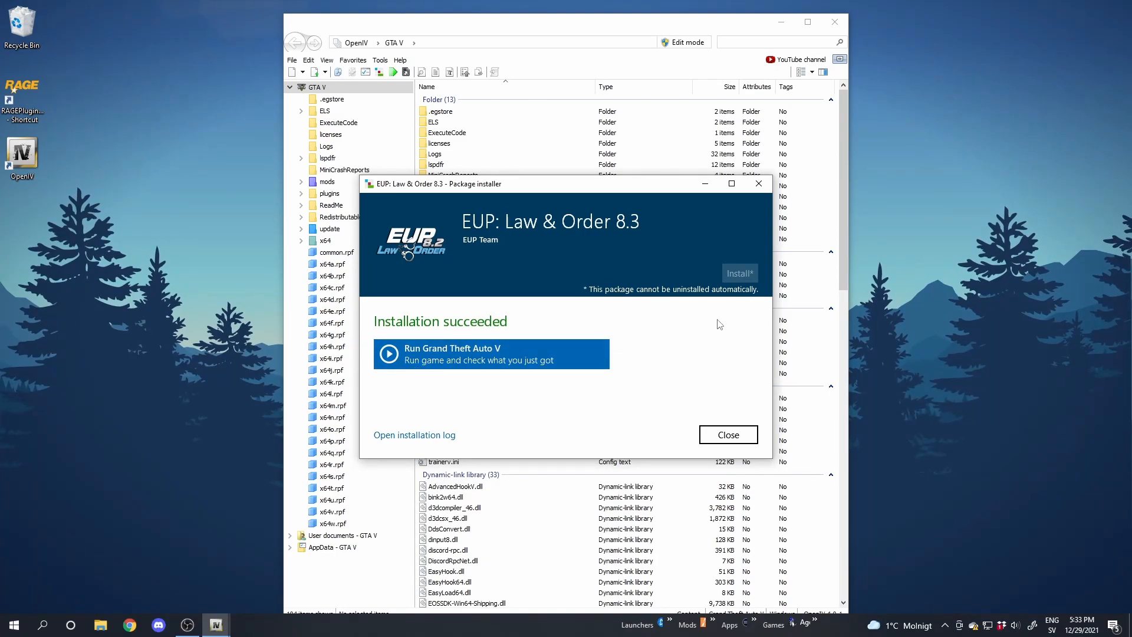
pyautogui.moveTo(708, 332)
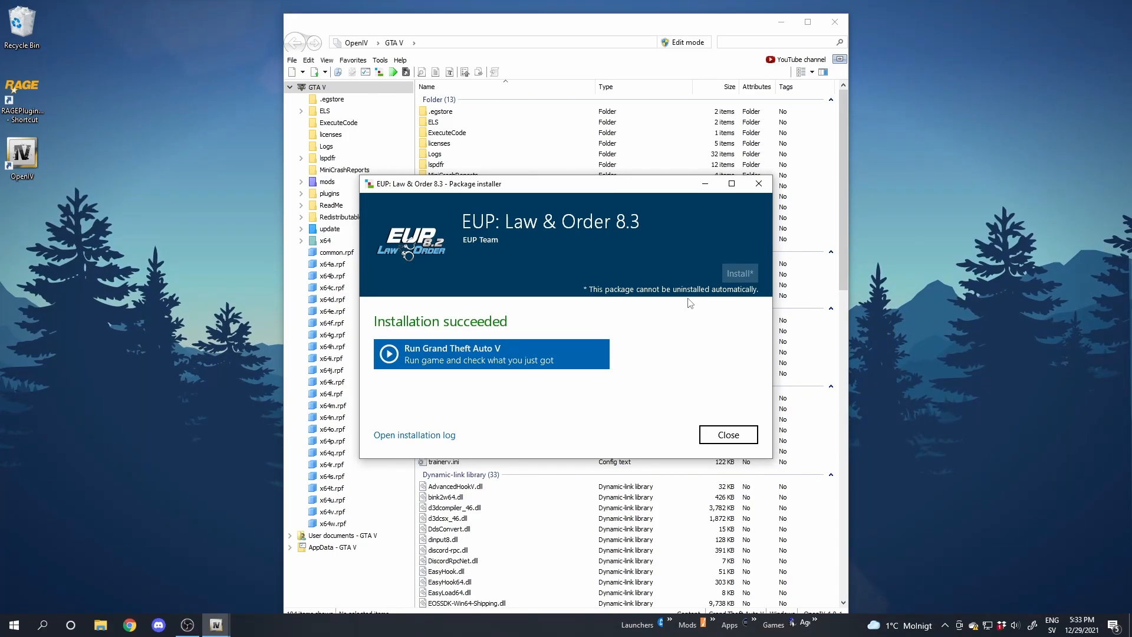
pyautogui.click(728, 434)
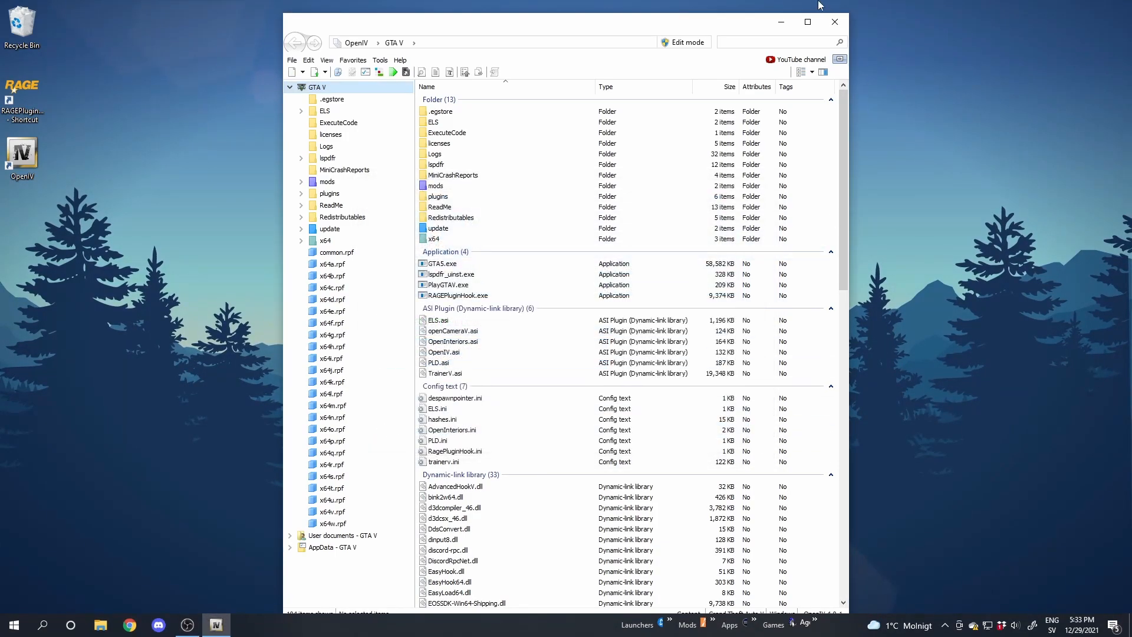
# Close OpenIV, tick EUP Menu in RAGE Plugin Hook's plugins, then Save and launch
pyautogui.click(834, 21)
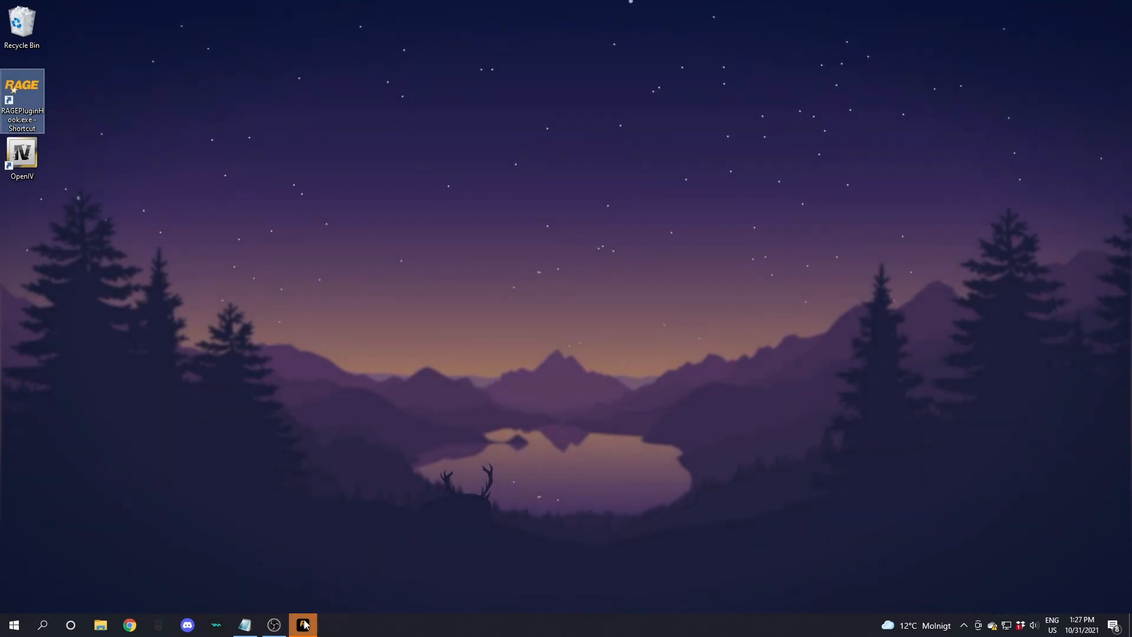
pyautogui.click(303, 625)
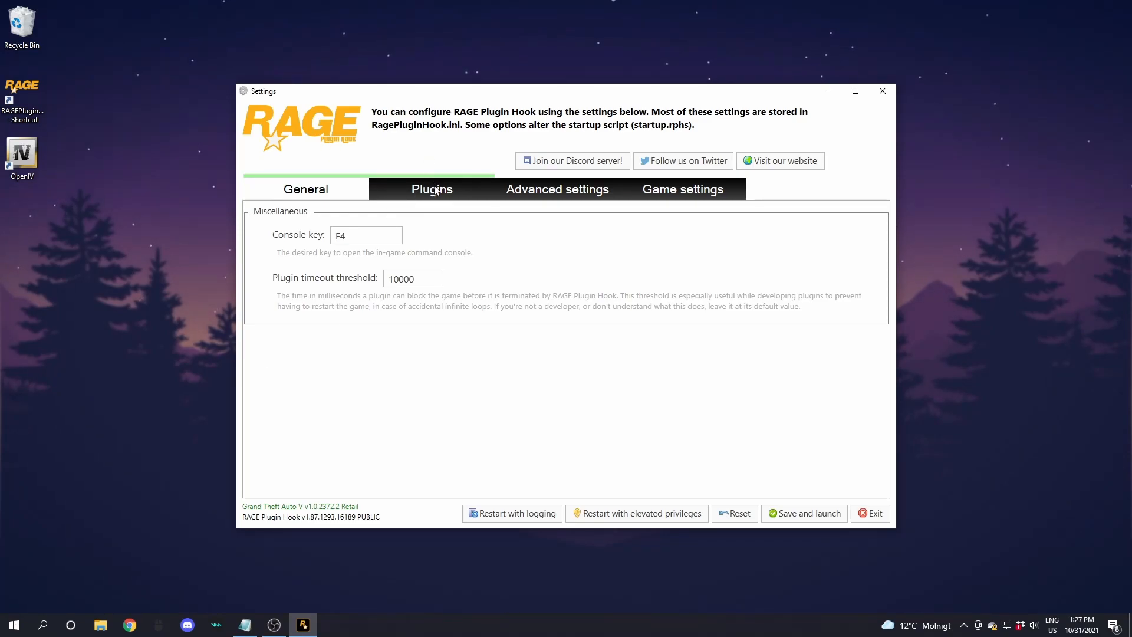
pyautogui.click(431, 188)
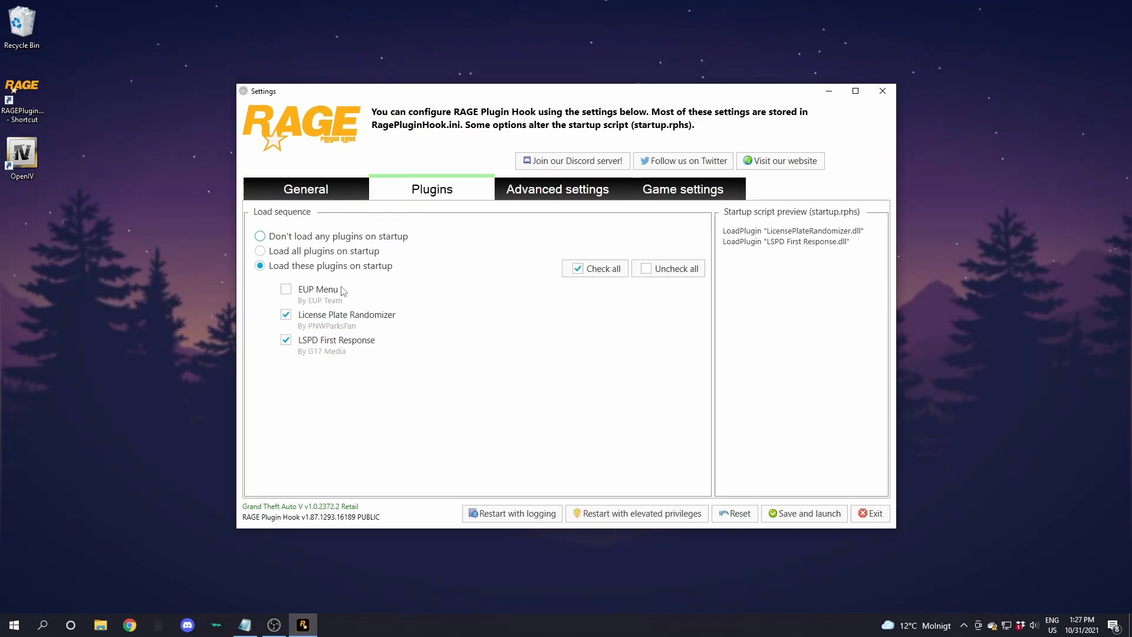
pyautogui.moveTo(360, 279)
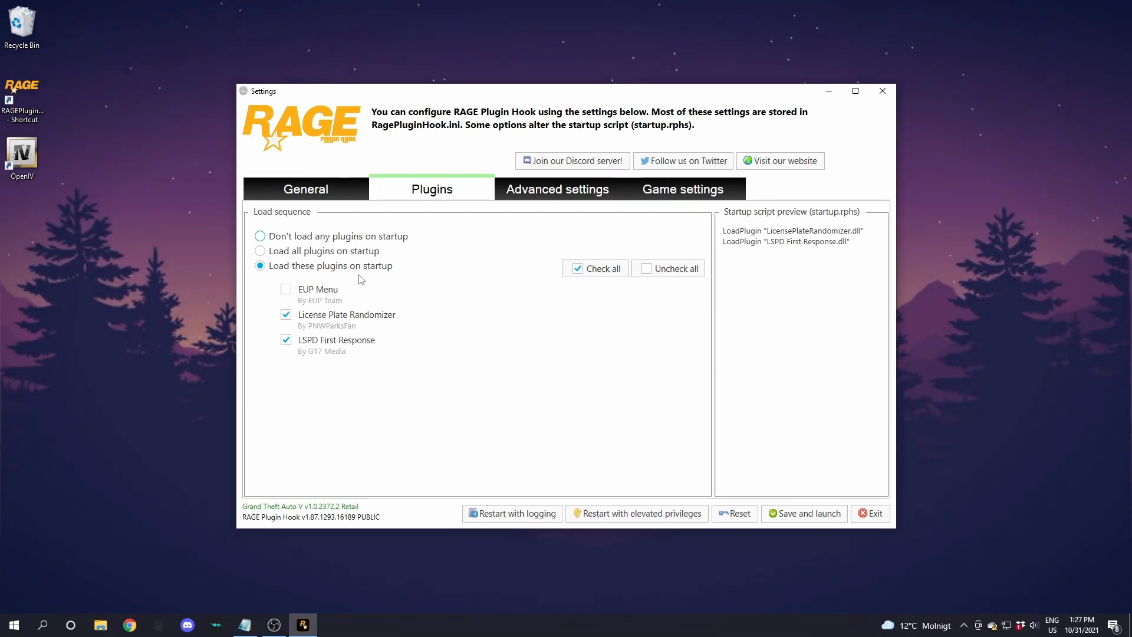
pyautogui.moveTo(294, 300)
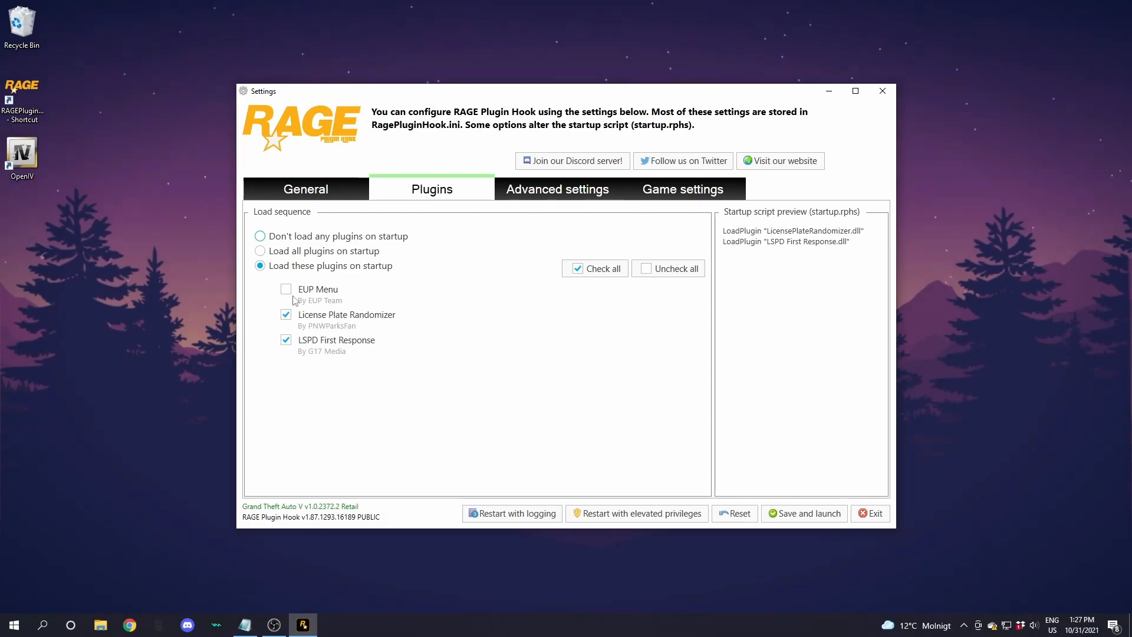
pyautogui.click(285, 288)
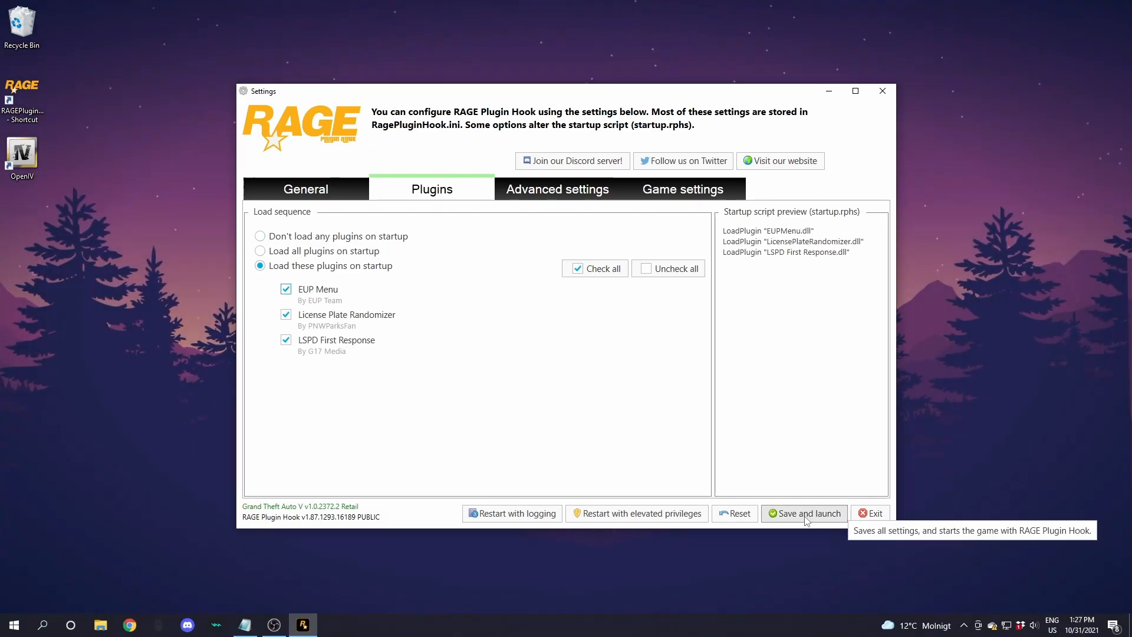
pyautogui.click(802, 513)
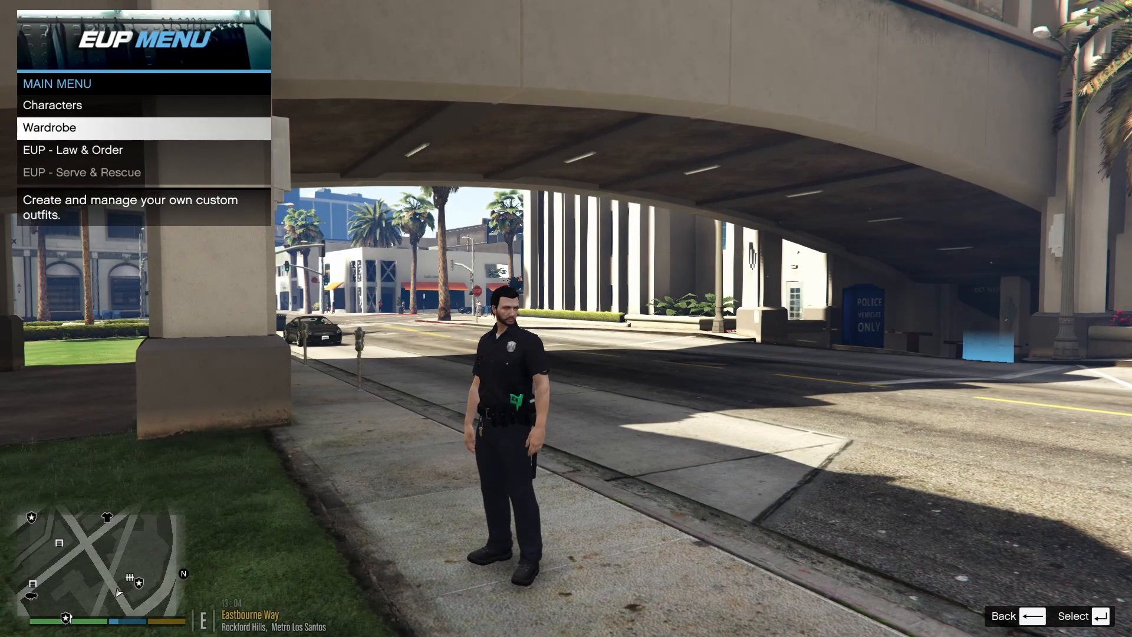
# In the EUP Menu wardrobe, create an outfit and remove its armor vest
pyautogui.press('down')
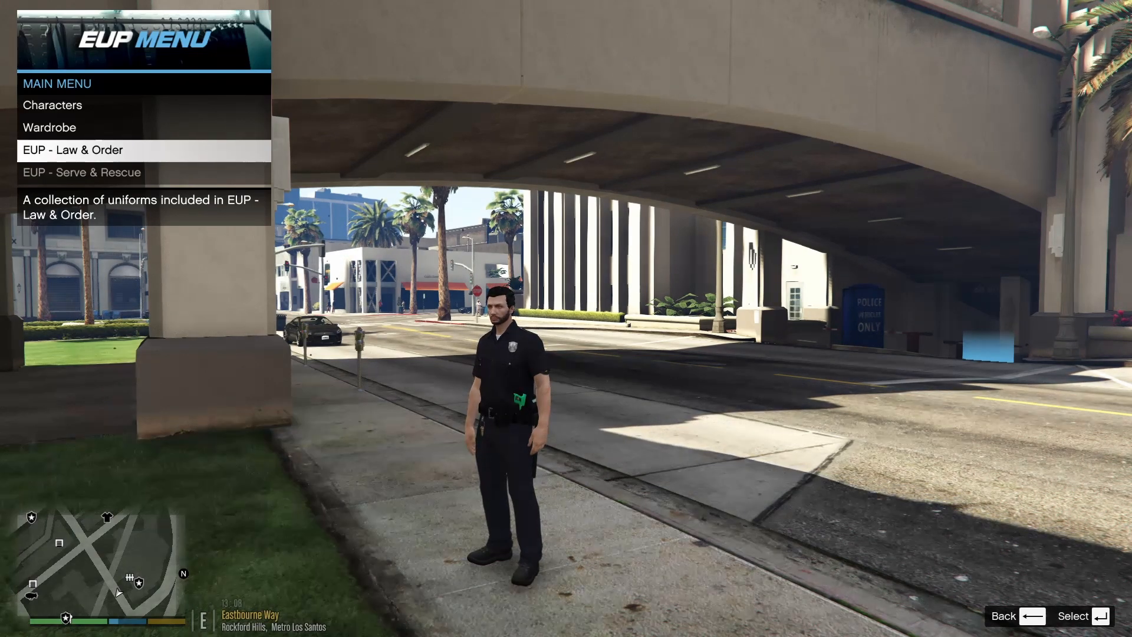
pyautogui.click(50, 127)
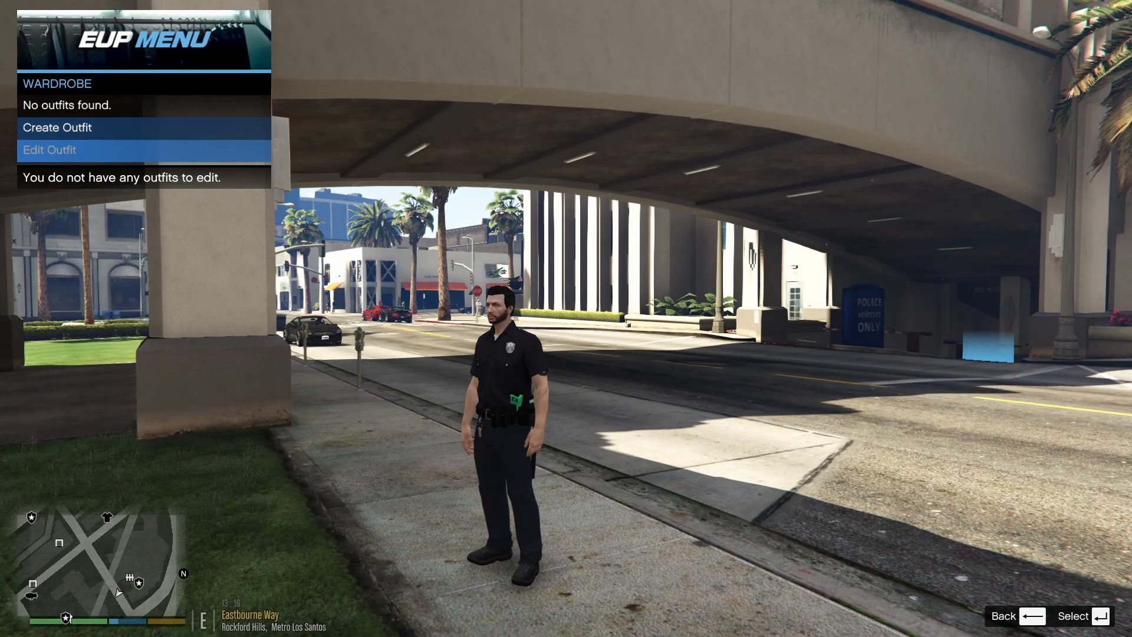
pyautogui.click(57, 128)
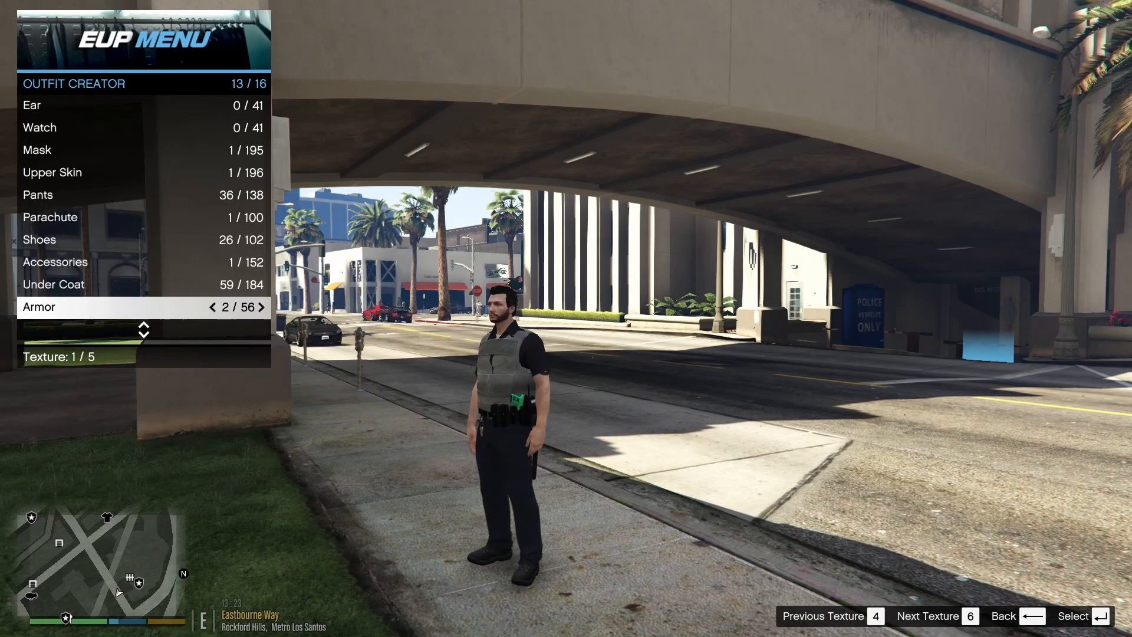
pyautogui.click(262, 306)
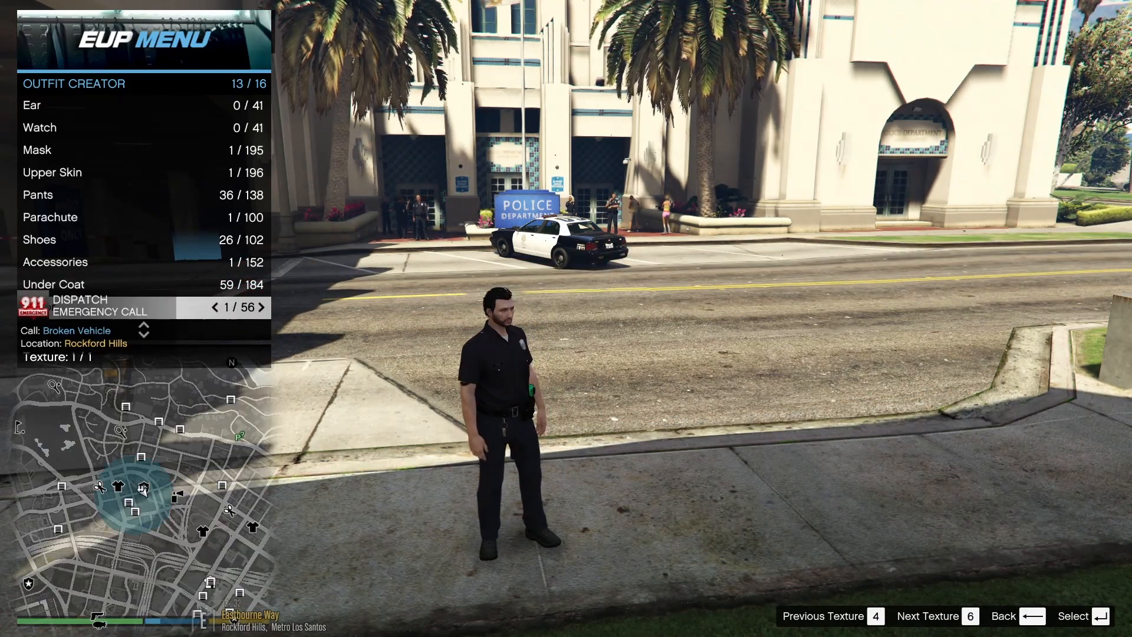
# Browse the EUP Law & Order categories down to the SASPA camouflage uniform
pyautogui.press('Backspace')
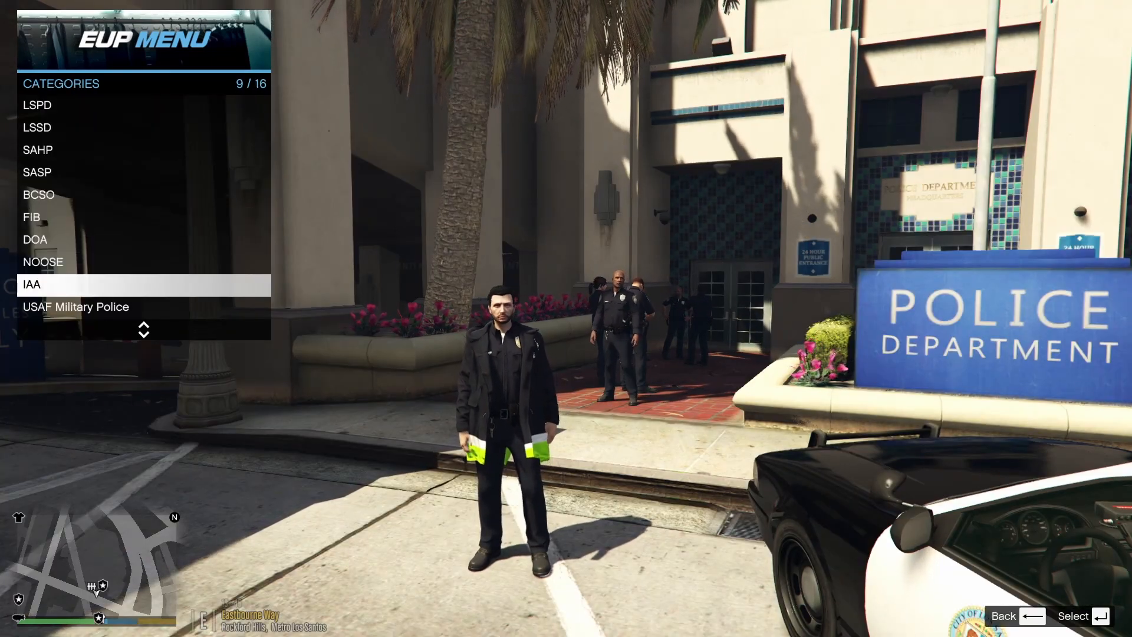
pyautogui.scroll(-3)
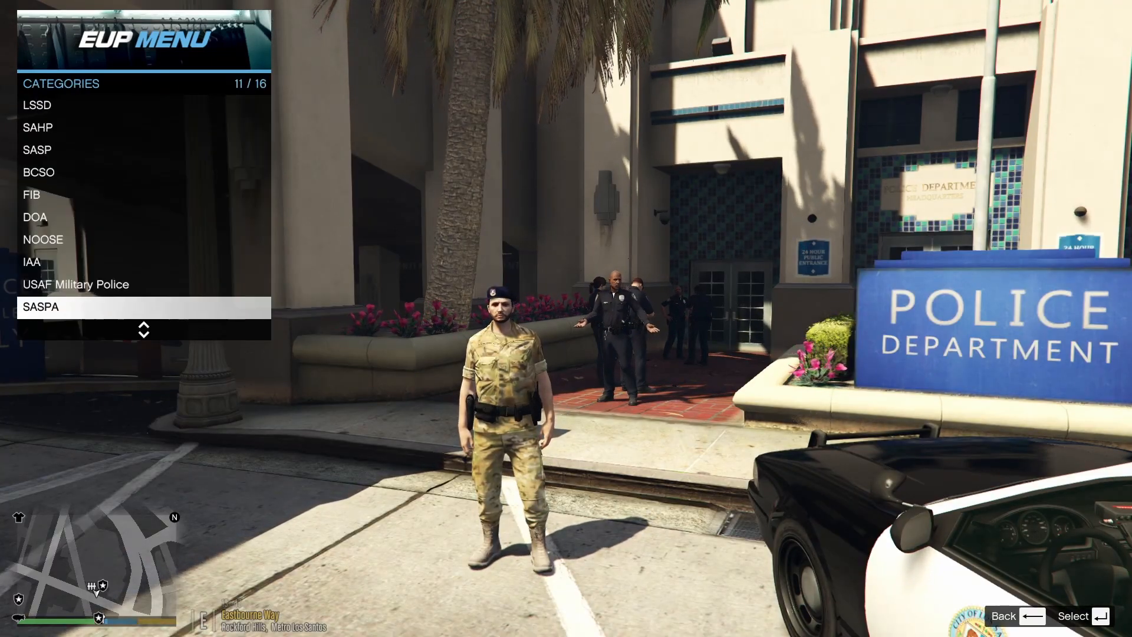